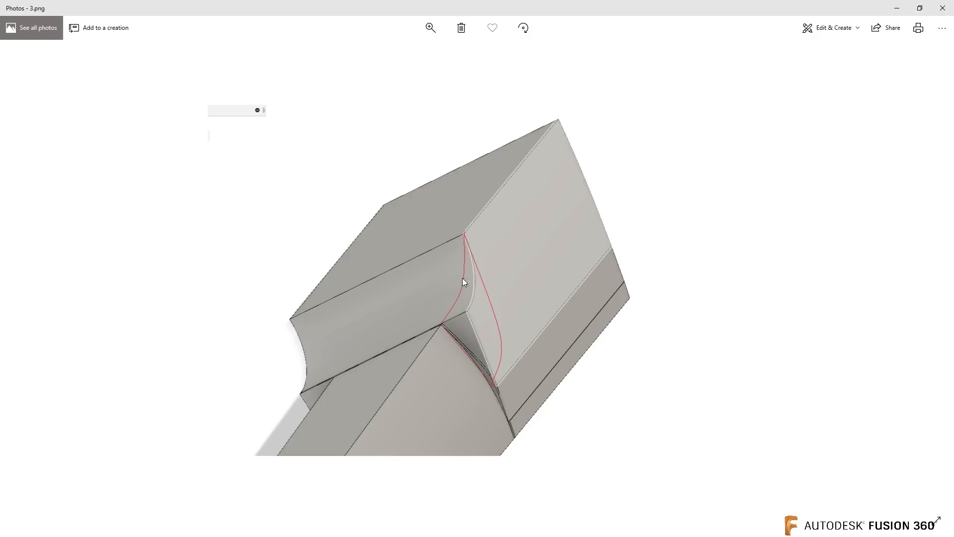
pyautogui.moveTo(512, 312)
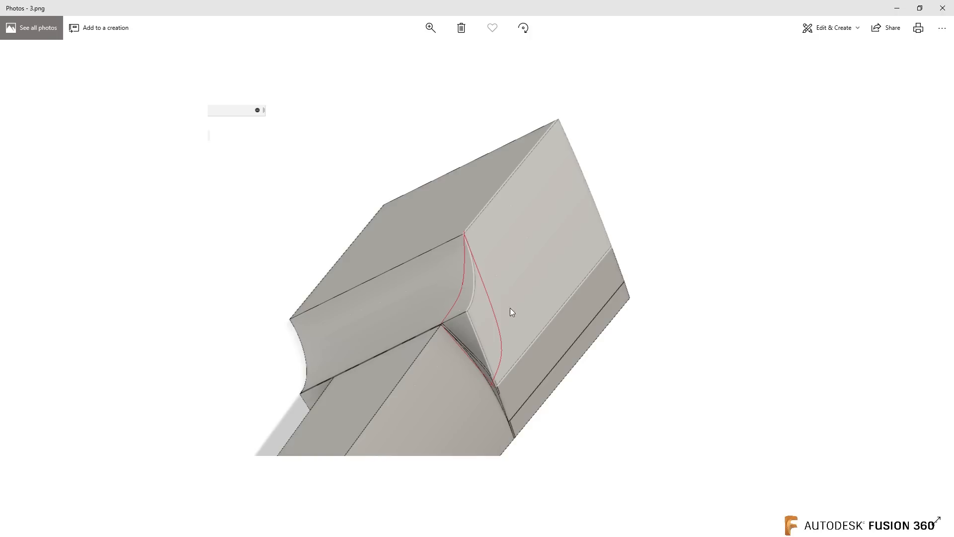
pyautogui.moveTo(498, 353)
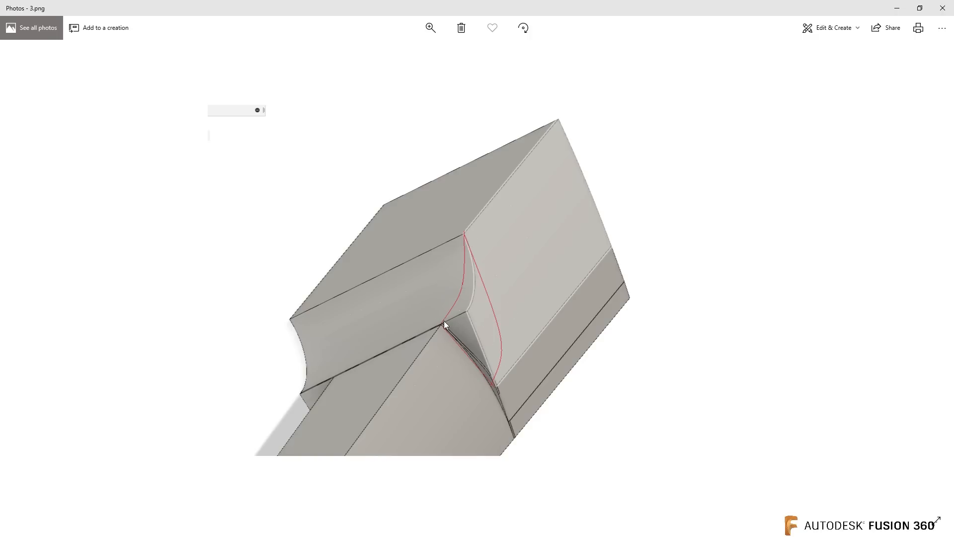
pyautogui.moveTo(514, 372)
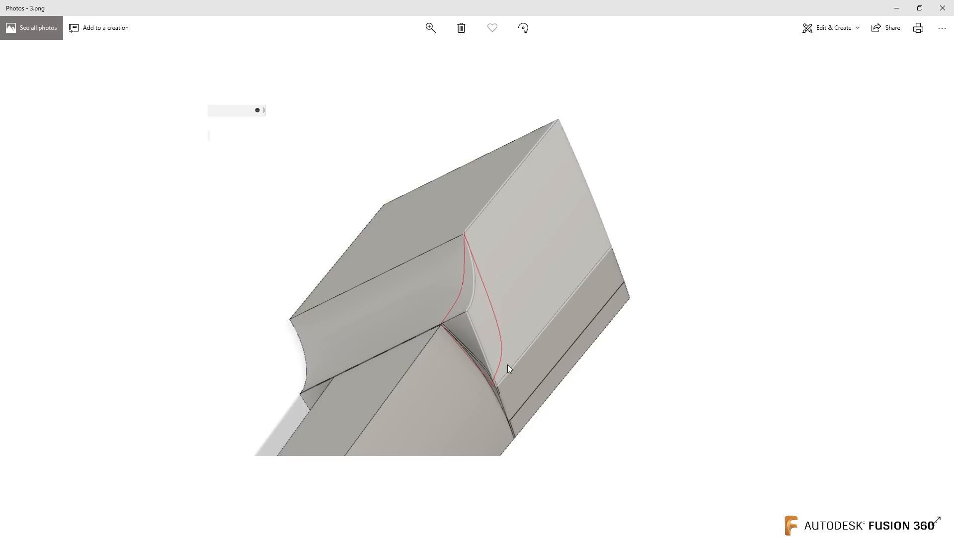
pyautogui.moveTo(290, 472)
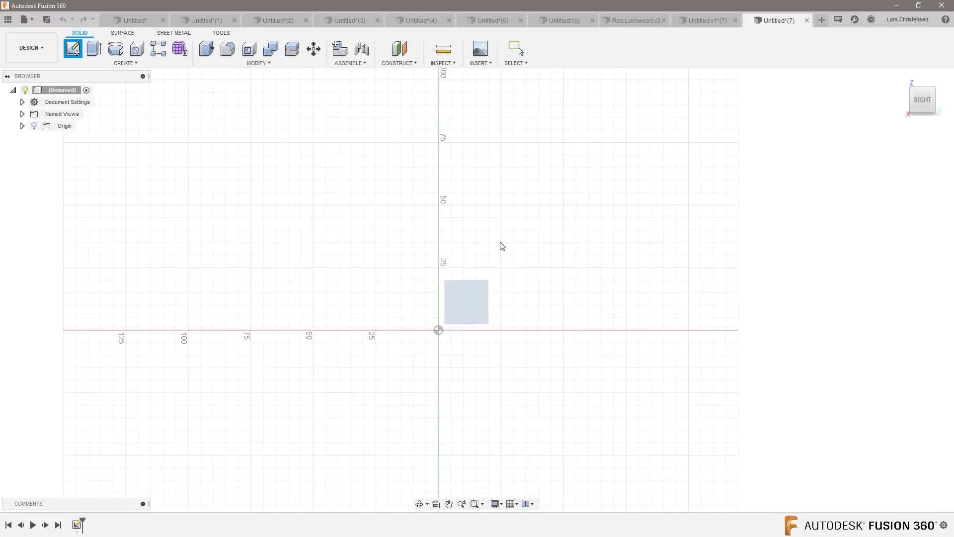
# Sketch a 100 mm square with a corner circle and extrude it 120 mm into a block.
pyautogui.click(73, 48)
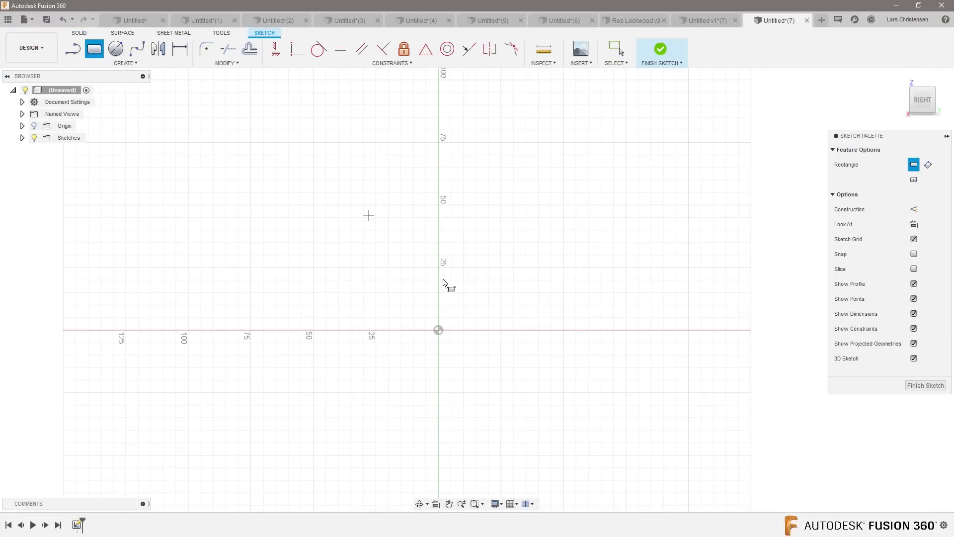
pyautogui.moveTo(438, 329); pyautogui.dragTo(734, 105)
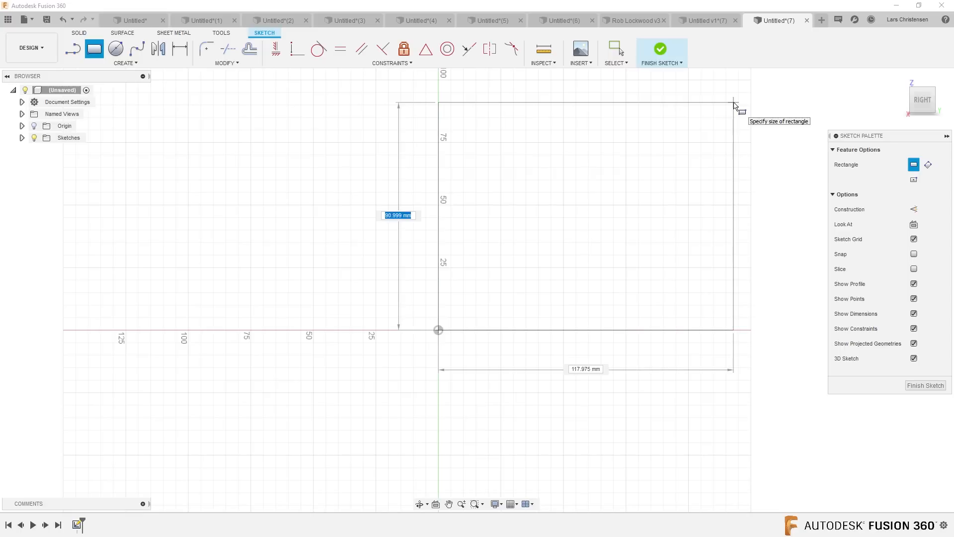
pyautogui.write('100.00')
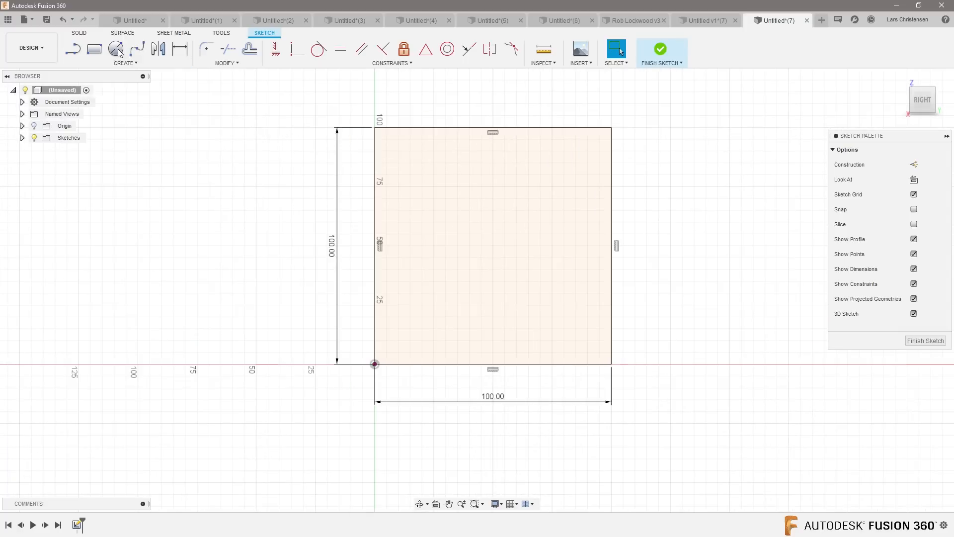
pyautogui.click(115, 49)
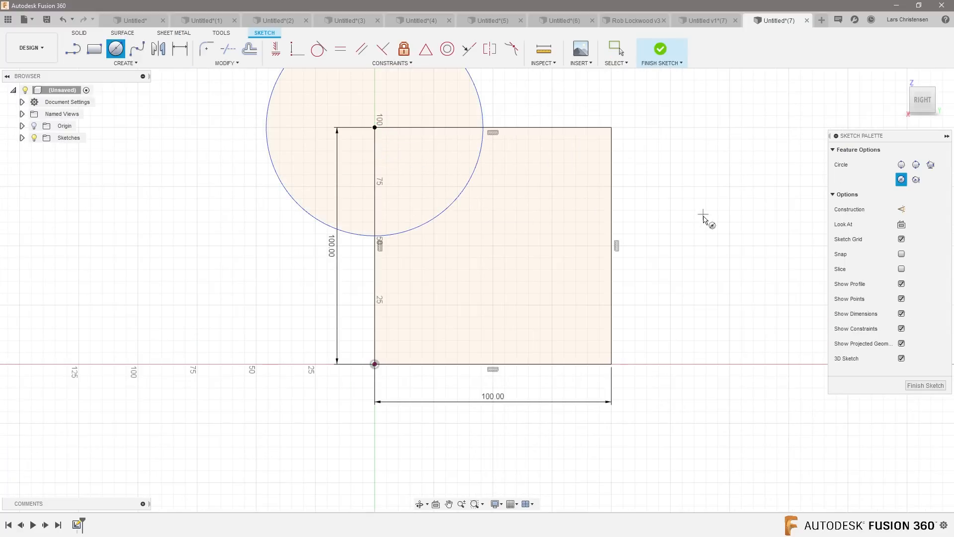
pyautogui.click(661, 49)
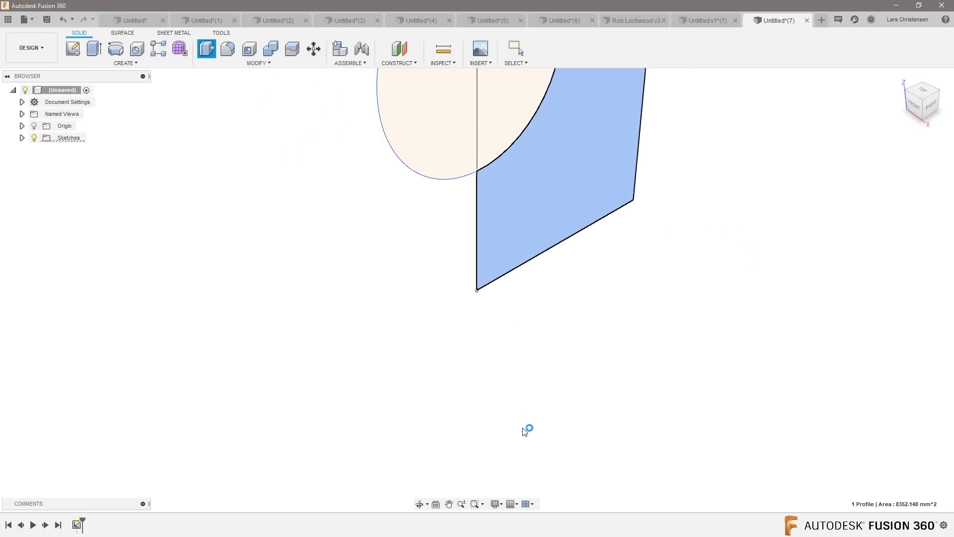
pyautogui.click(92, 48)
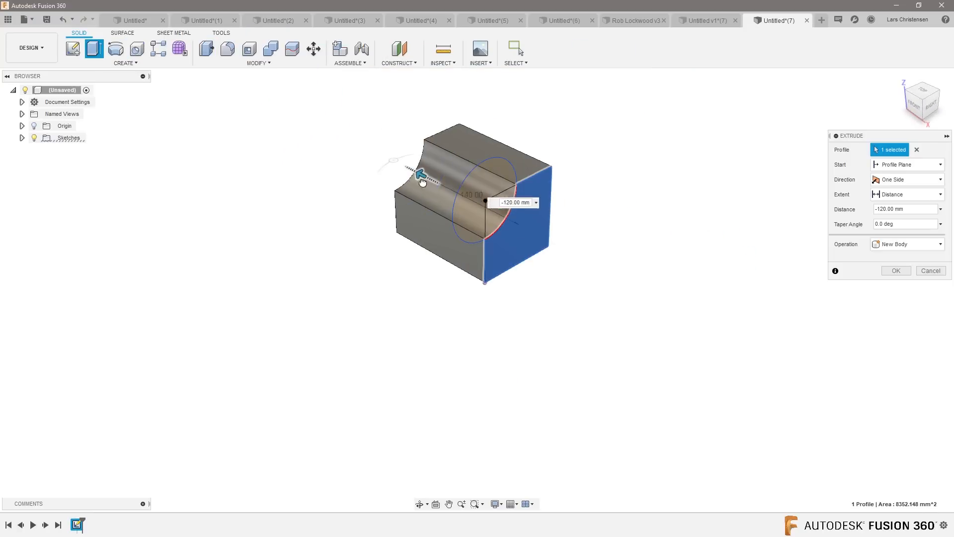
pyautogui.click(895, 270)
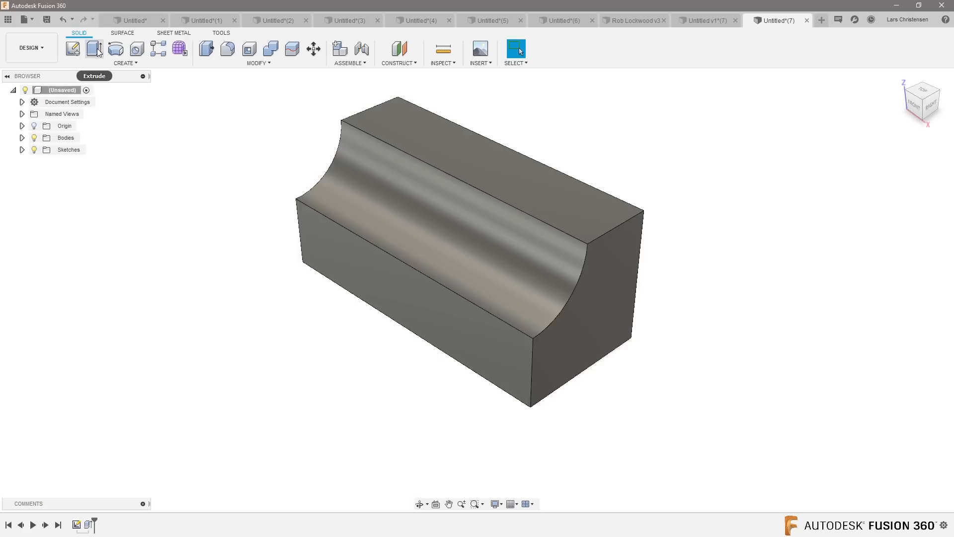
# Sketch a closed profile of lines and a spline on the block's side face.
pyautogui.click(71, 49)
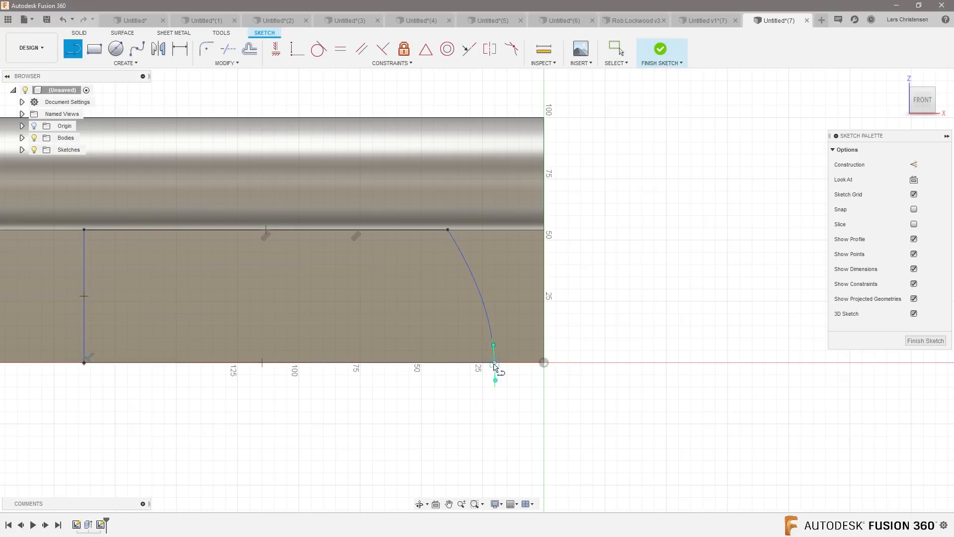
pyautogui.click(661, 49)
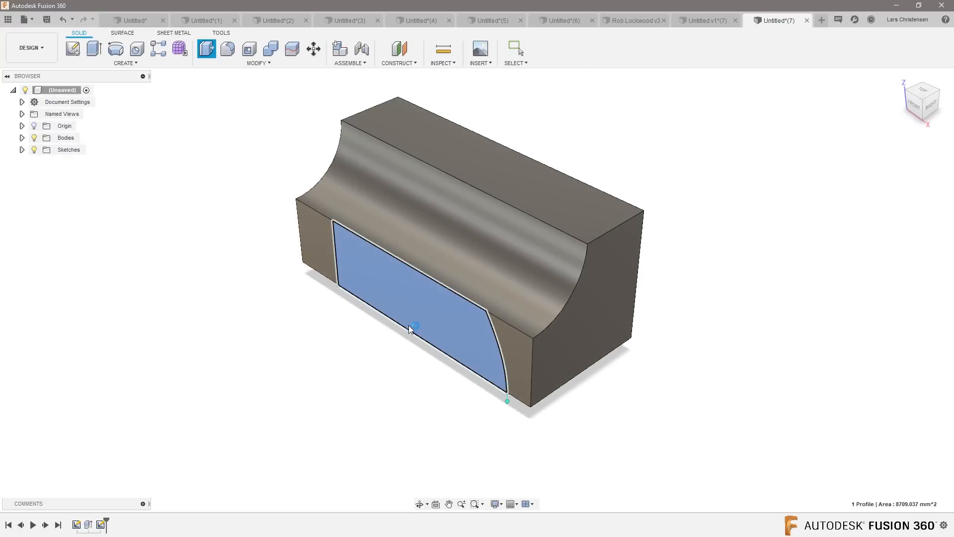
# Extrude the curved-end side profile 55 mm outward, joined to the block.
pyautogui.click(73, 48)
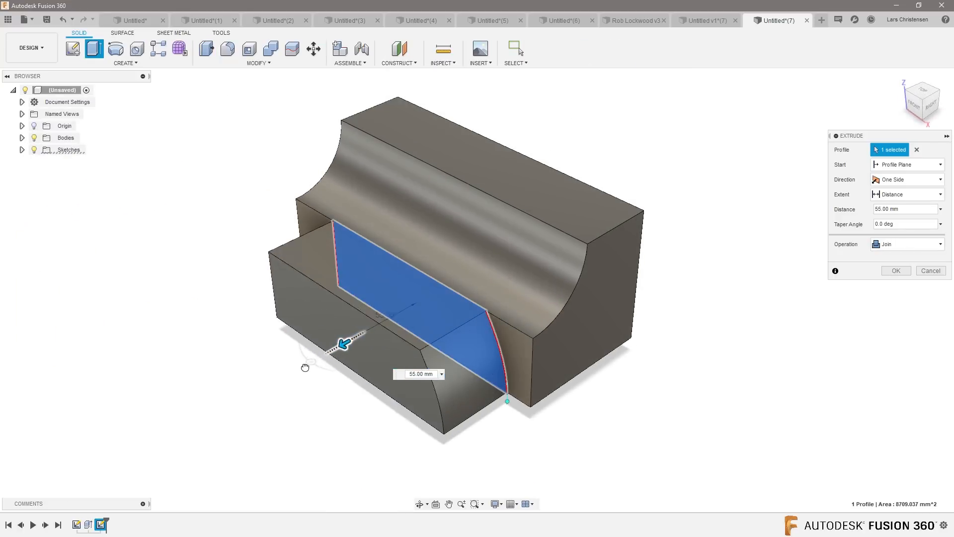
pyautogui.click(894, 270)
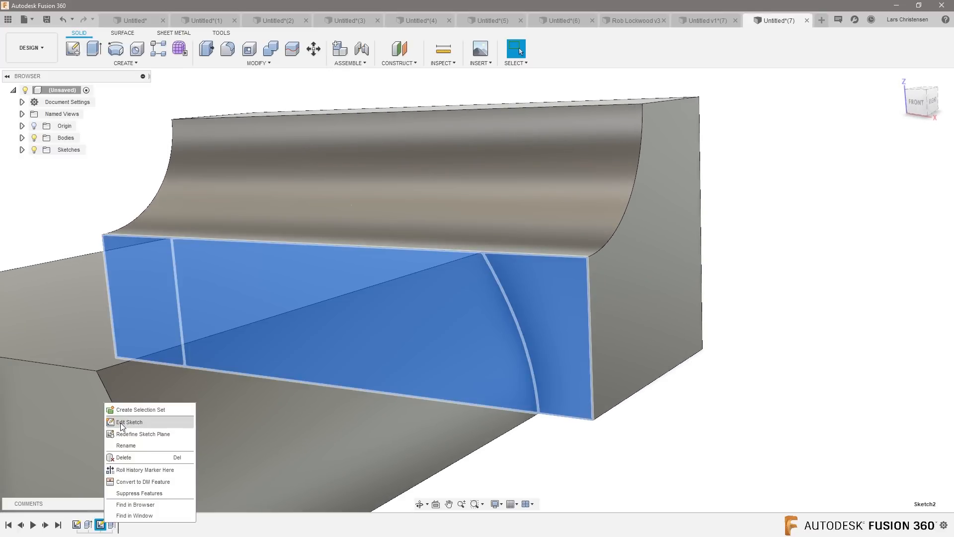
pyautogui.click(131, 422)
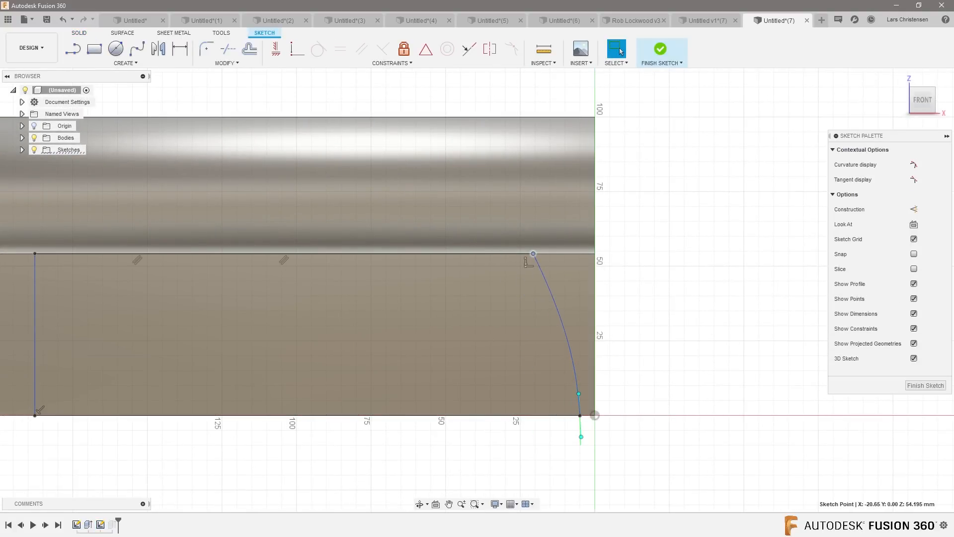
pyautogui.click(661, 49)
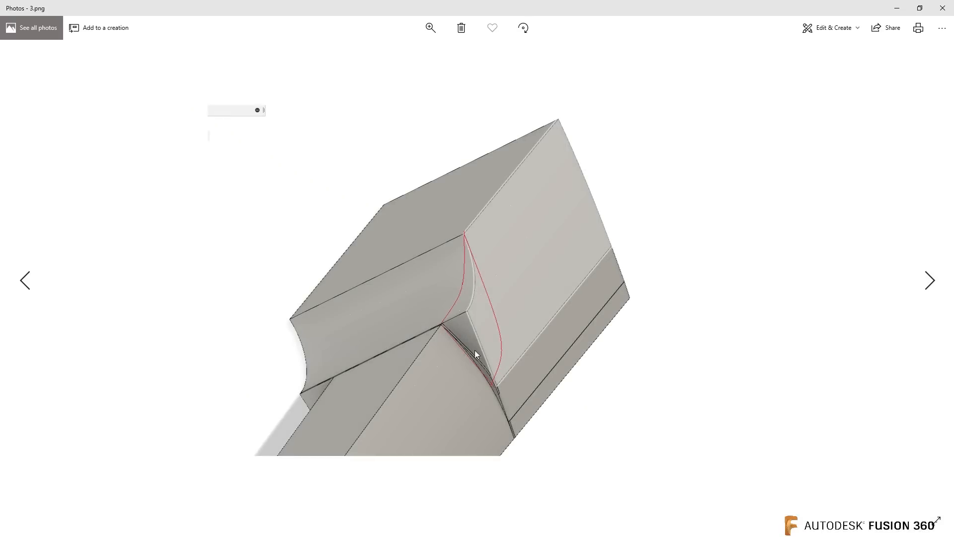
pyautogui.moveTo(839, 43)
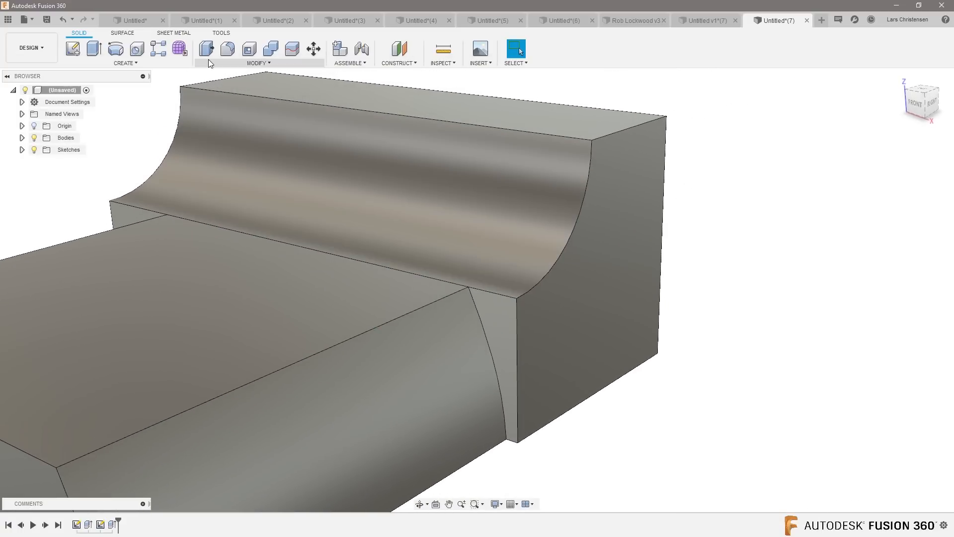
# Start a Variable Radius fillet on the curved edge, 17.50 mm tapering to 0 mm.
pyautogui.click(228, 48)
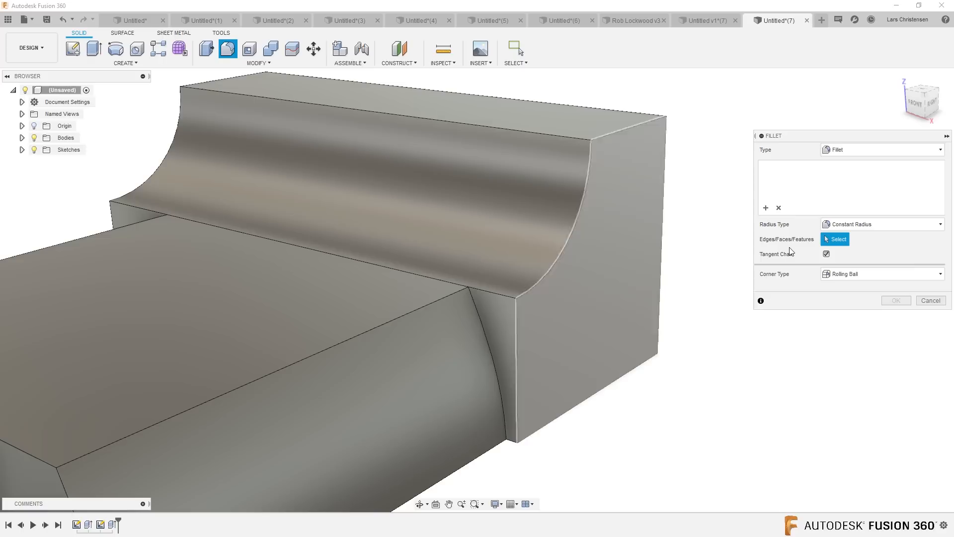
pyautogui.click(881, 225)
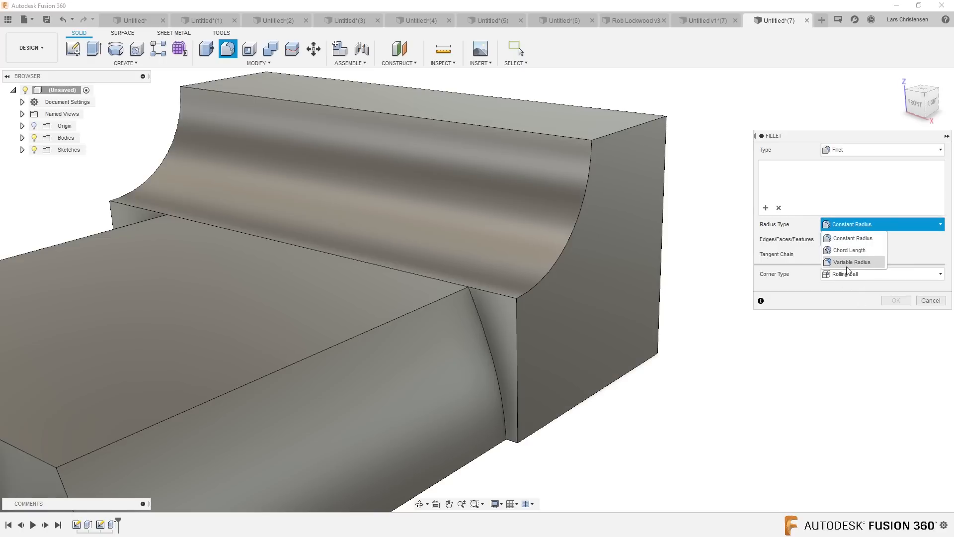
pyautogui.click(851, 262)
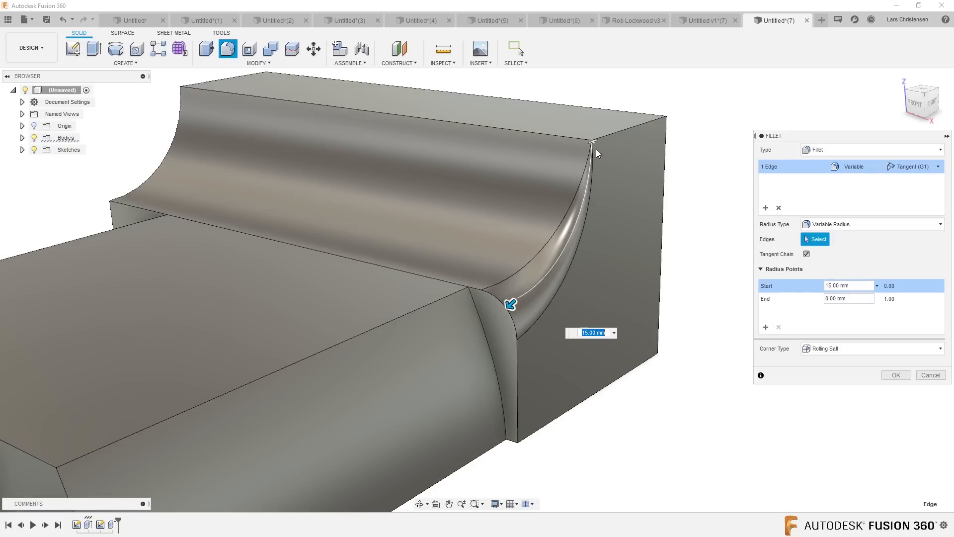
pyautogui.moveTo(843, 373)
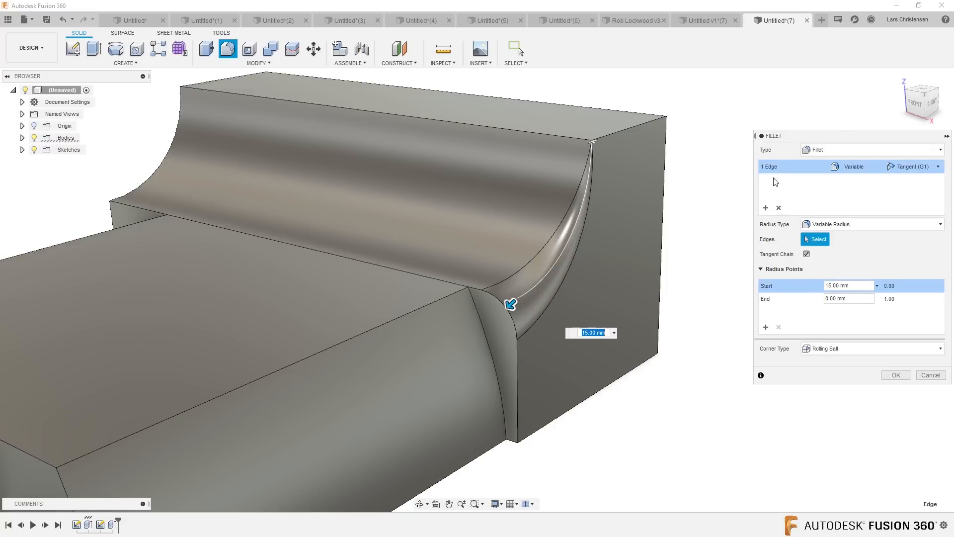
pyautogui.moveTo(765, 208)
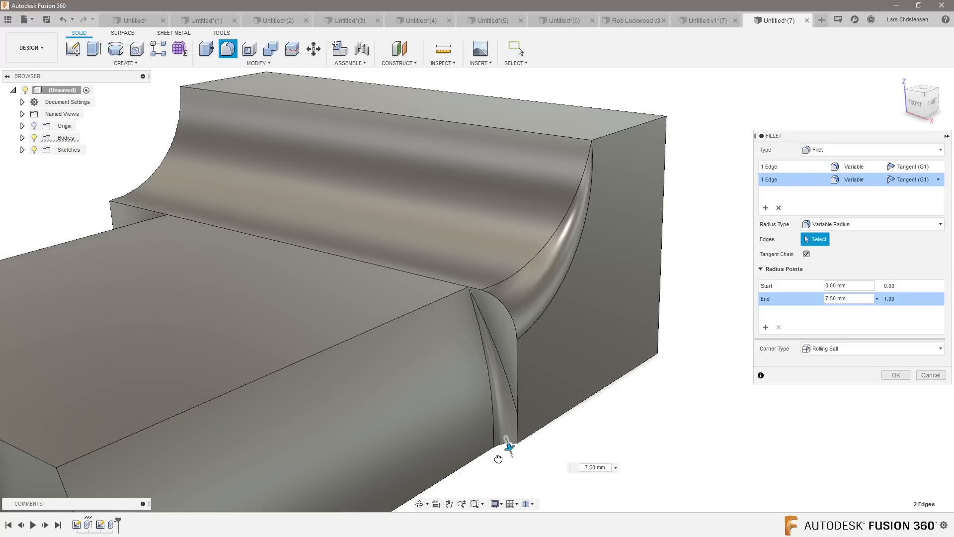
pyautogui.moveTo(511, 447); pyautogui.dragTo(515, 433)
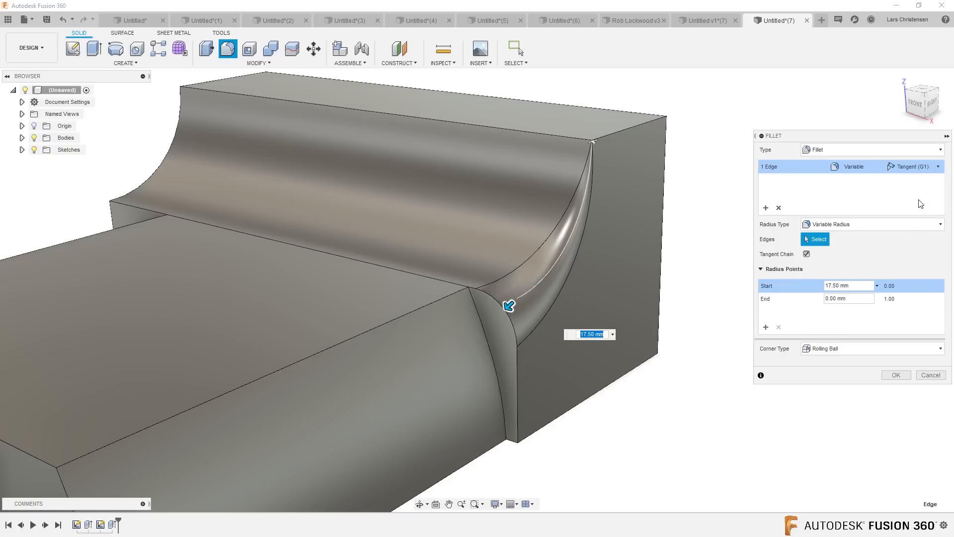
# Try Curvature continuity on the fillet edge and set Corner Type to Setback.
pyautogui.click(910, 166)
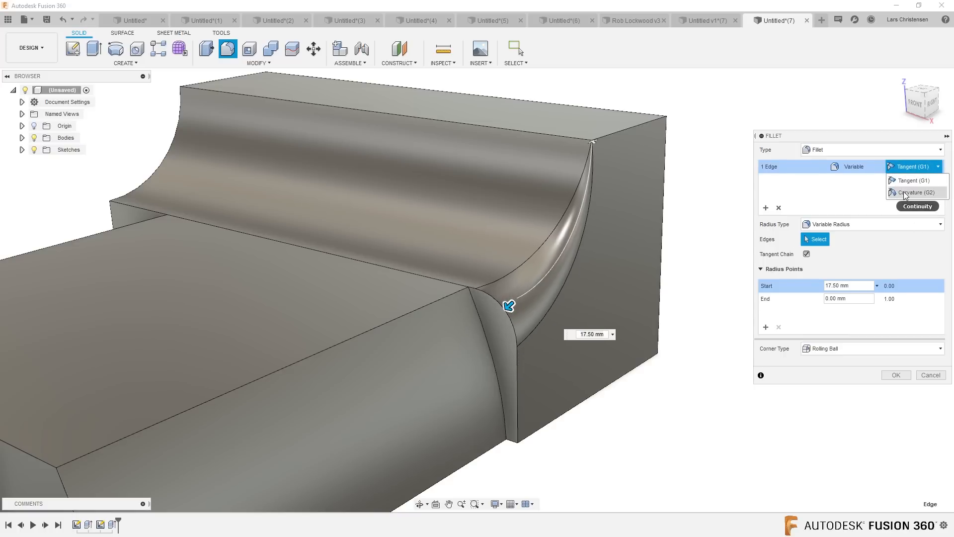
pyautogui.click(916, 193)
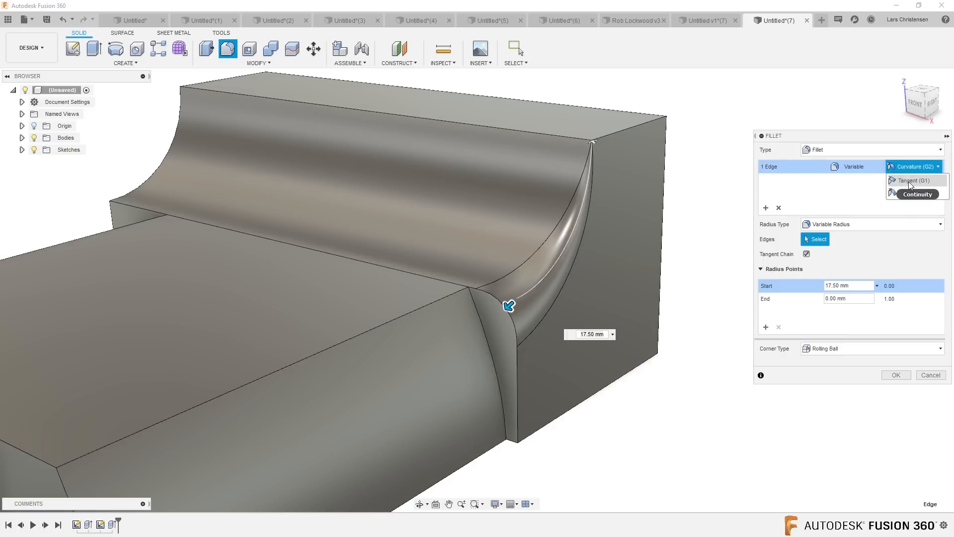
pyautogui.click(870, 348)
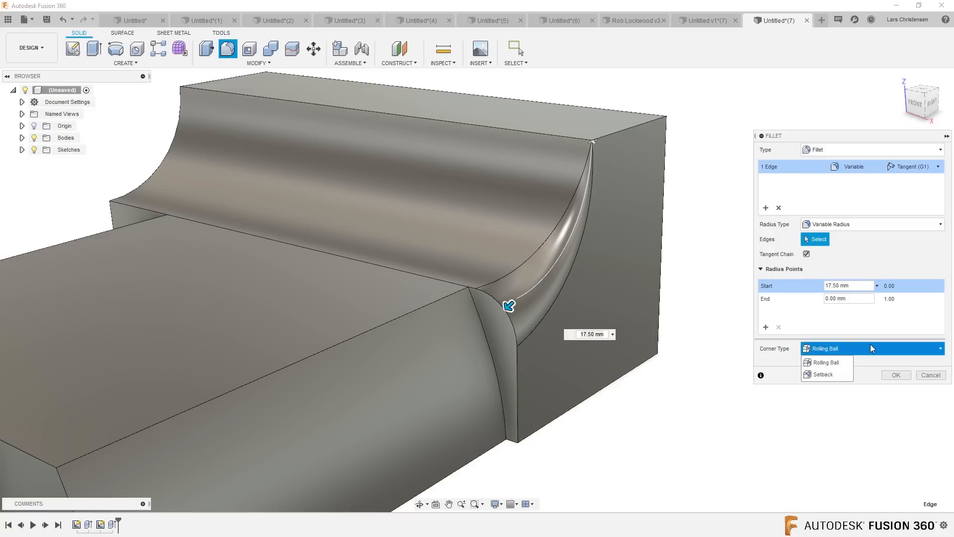
pyautogui.click(823, 374)
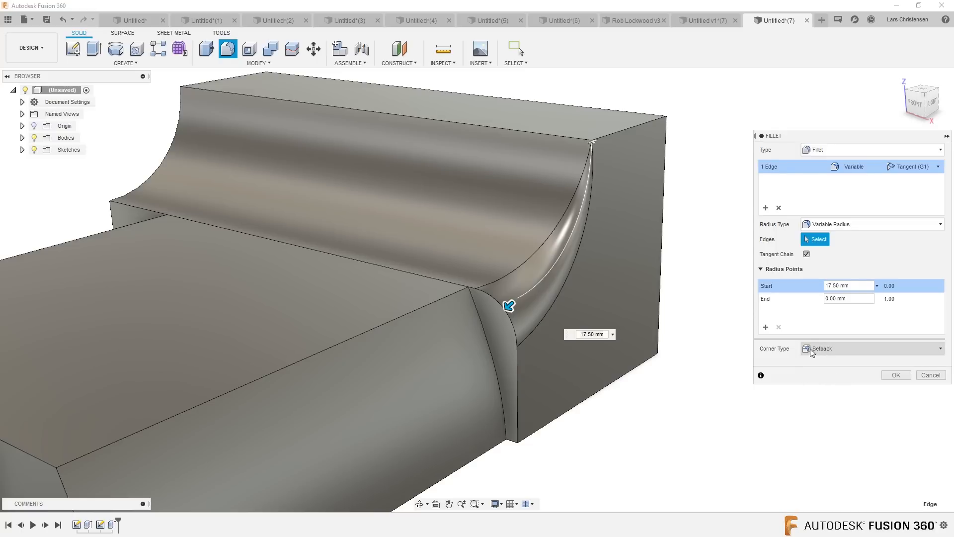
pyautogui.moveTo(765, 327)
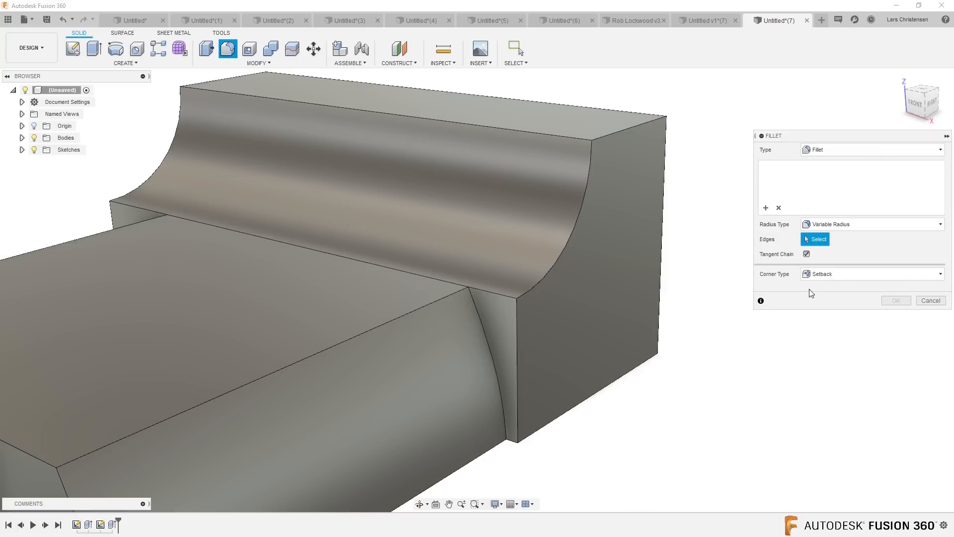
pyautogui.moveTo(837, 278)
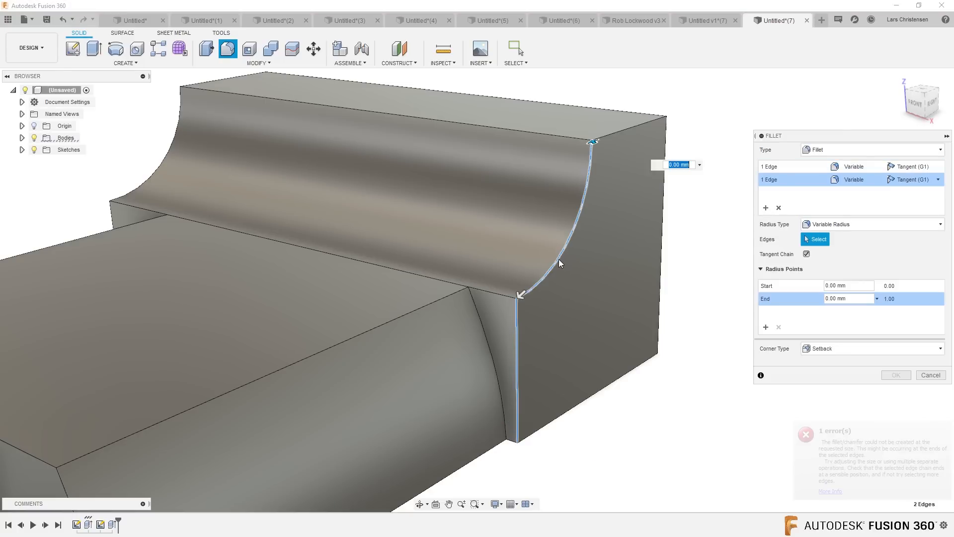
pyautogui.moveTo(798, 341)
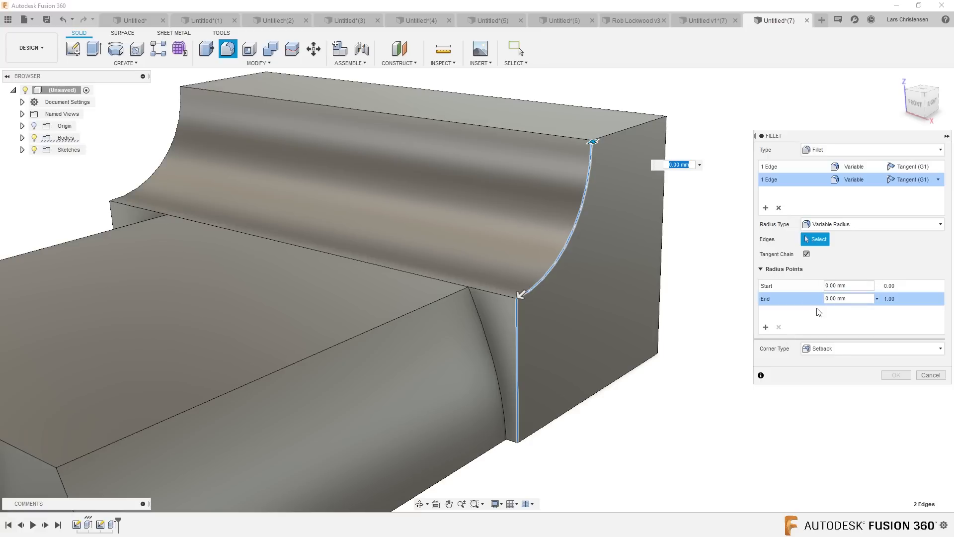
# Enter a 2.50 mm radius on the erroring two-edge setback fillet.
pyautogui.write('2.50 mm')
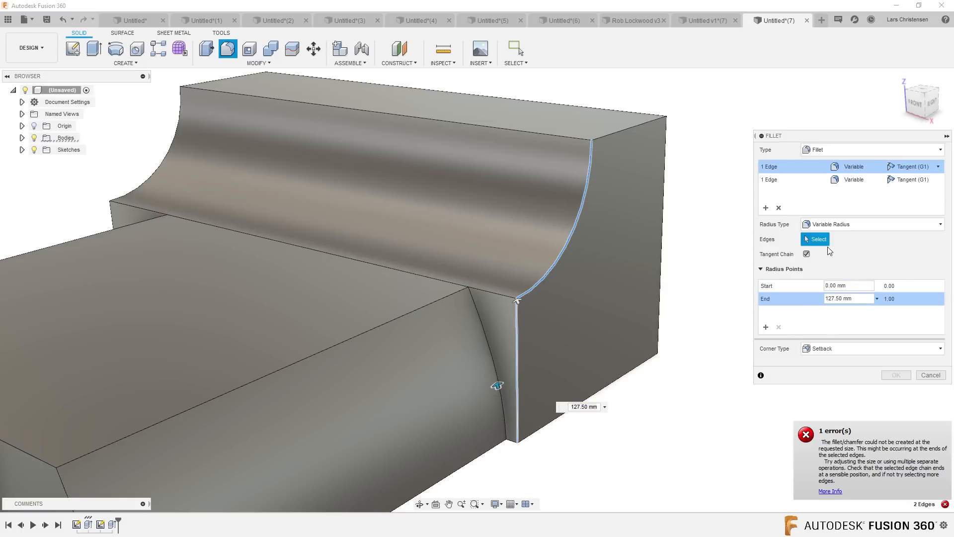
pyautogui.moveTo(777, 305)
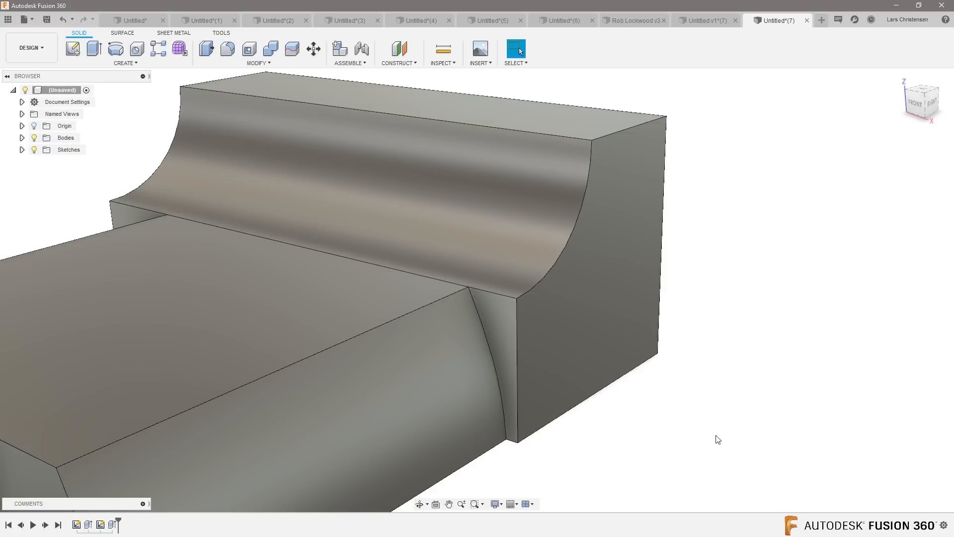
# Reopen Fillet with Setback corners and Variable Radius on the top corner edge, resizing its radius.
pyautogui.click(206, 48)
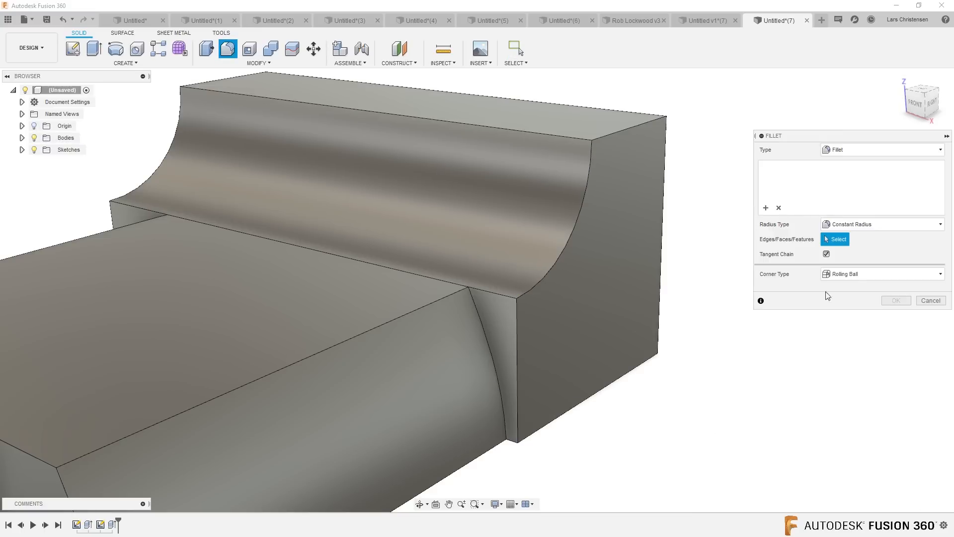
pyautogui.click(880, 273)
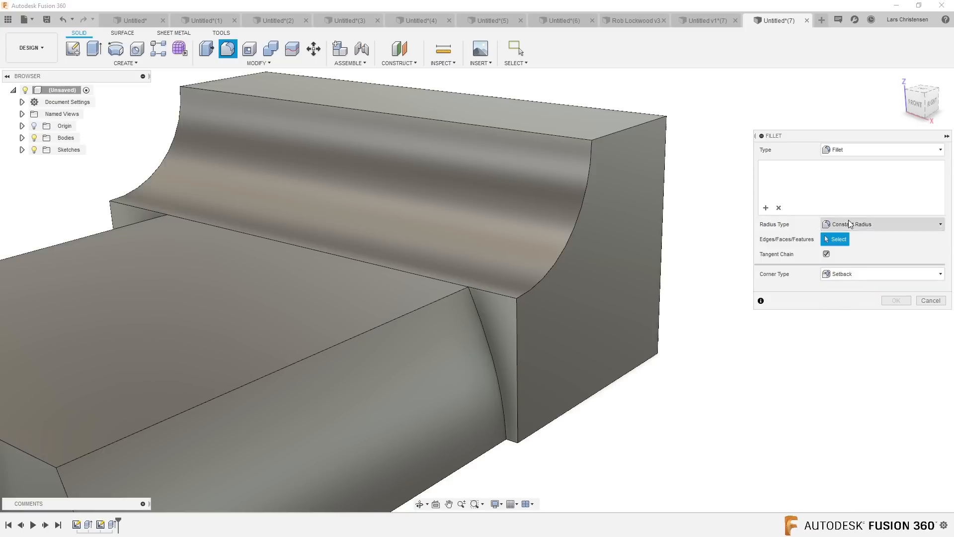
pyautogui.click(881, 224)
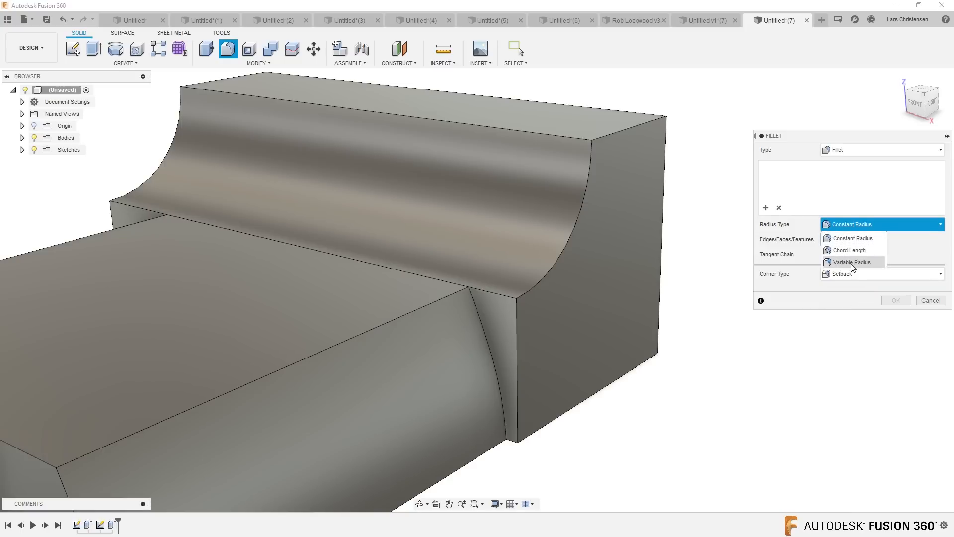
pyautogui.click(850, 262)
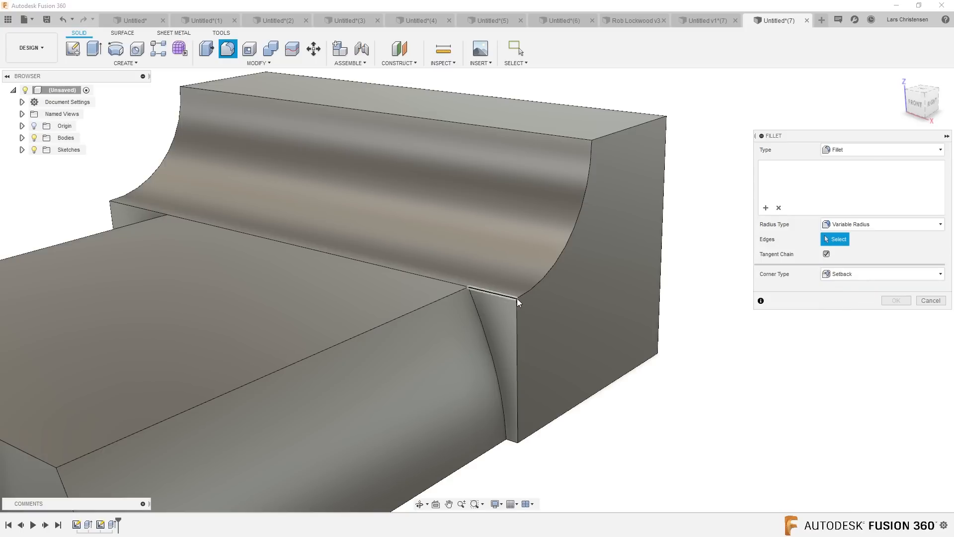
pyautogui.click(490, 289)
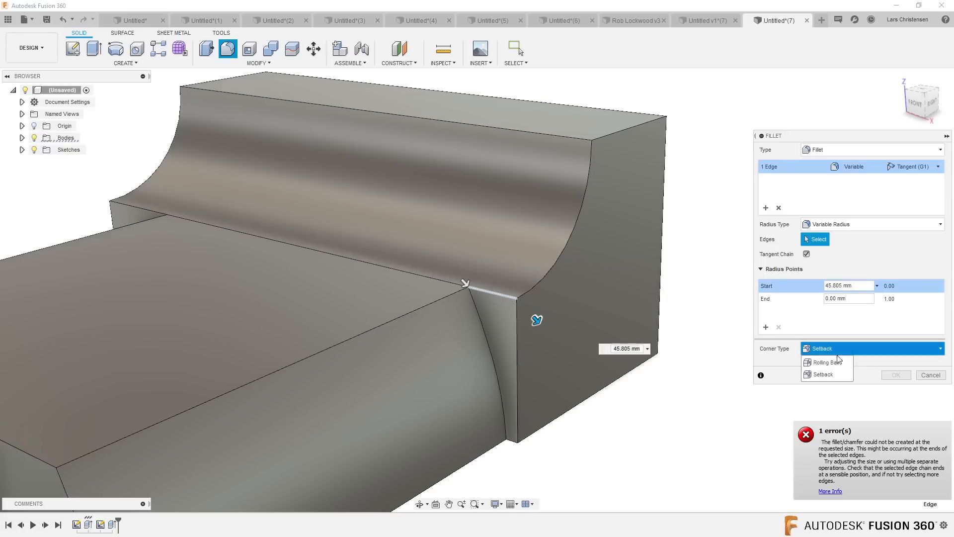
pyautogui.click(822, 374)
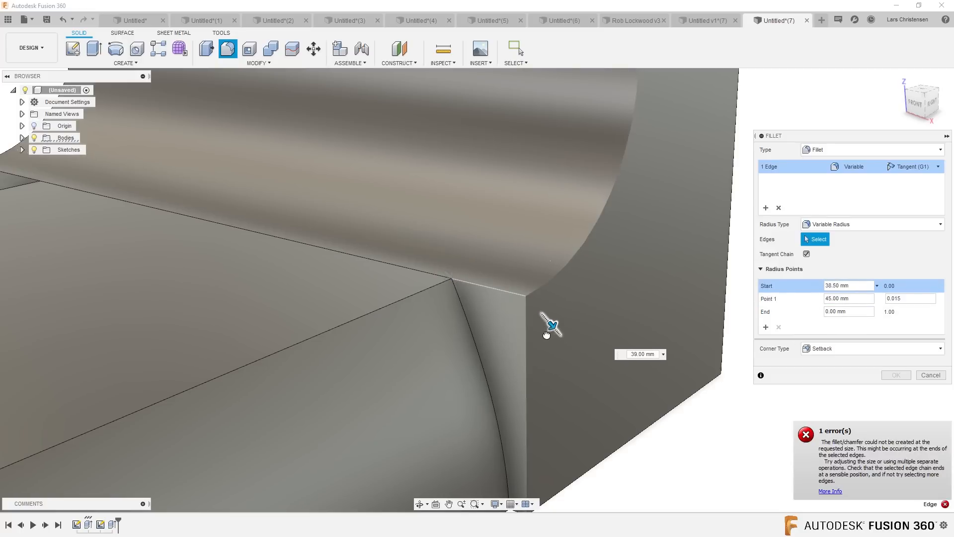
pyautogui.moveTo(550, 322); pyautogui.dragTo(544, 325)
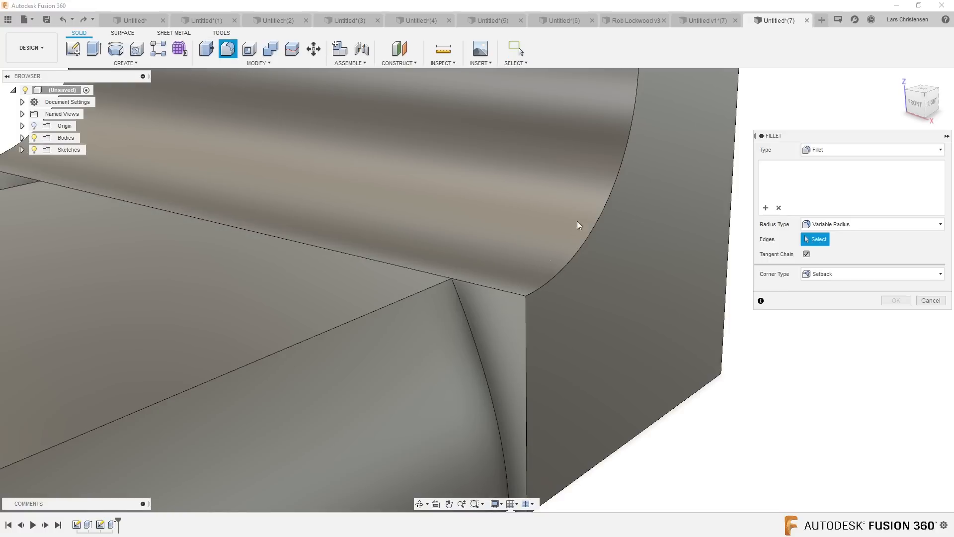
pyautogui.moveTo(822, 276)
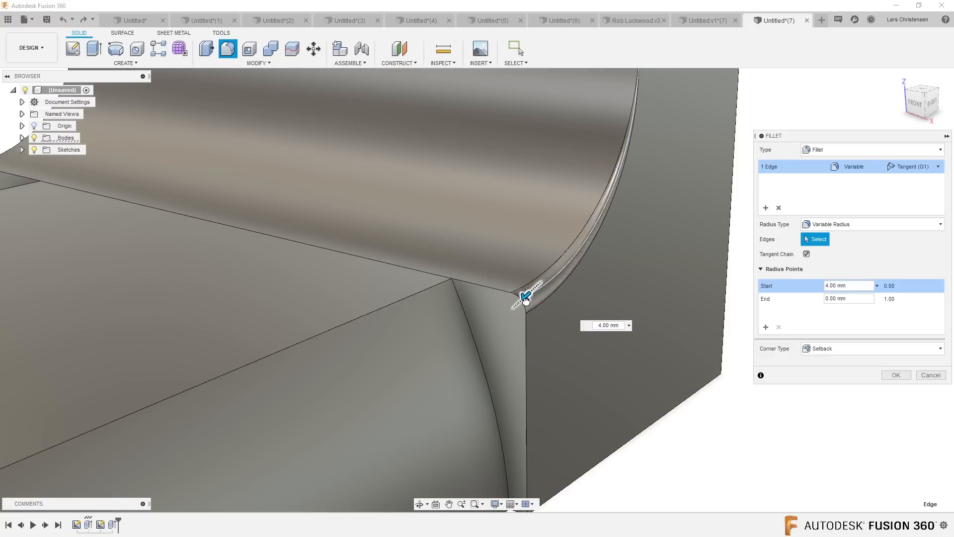
# Try a 9.50 mm radius on the concave face's curved edge.
pyautogui.write('9.50 mm')
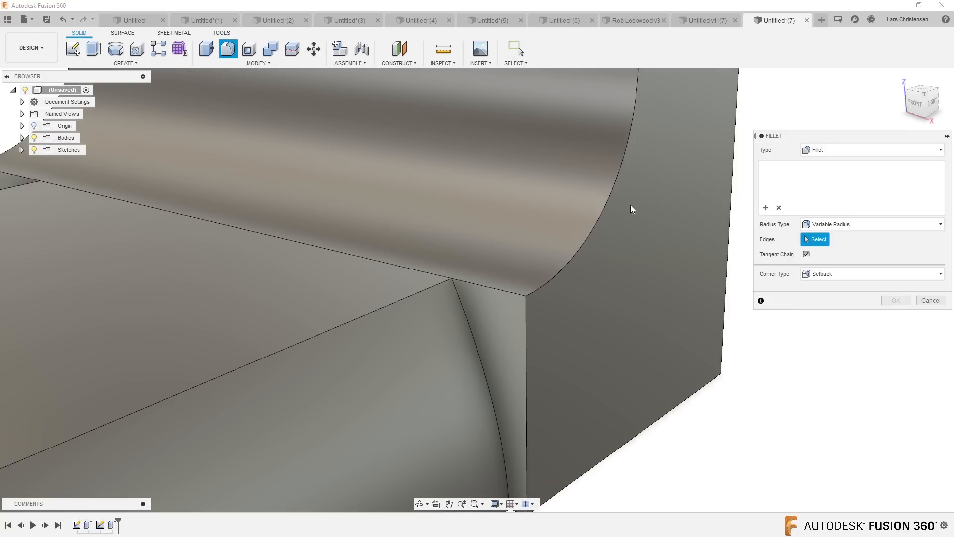
pyautogui.moveTo(610, 197)
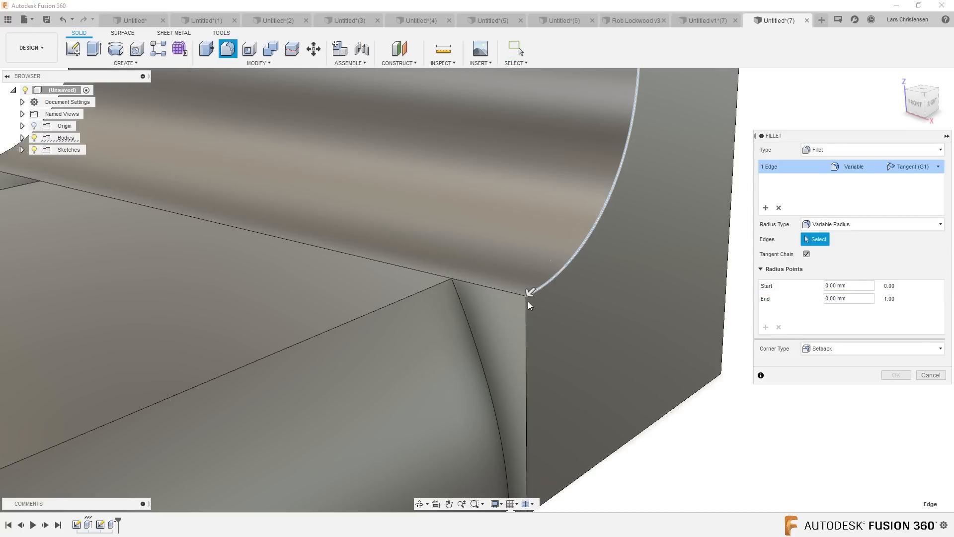
pyautogui.moveTo(716, 323)
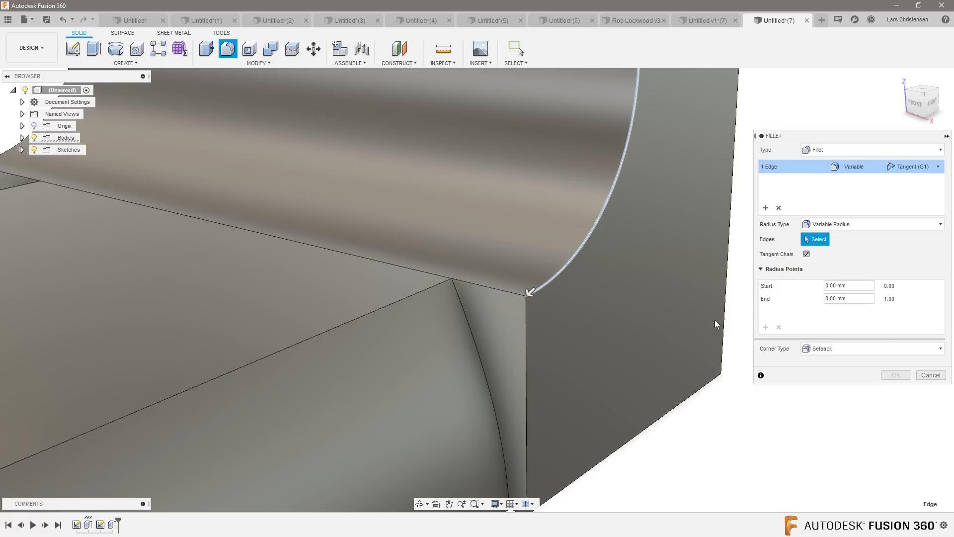
# Add a 5 mm radius point, set the end radius to 10 then 3, and the start radius to 0.
pyautogui.click(529, 292)
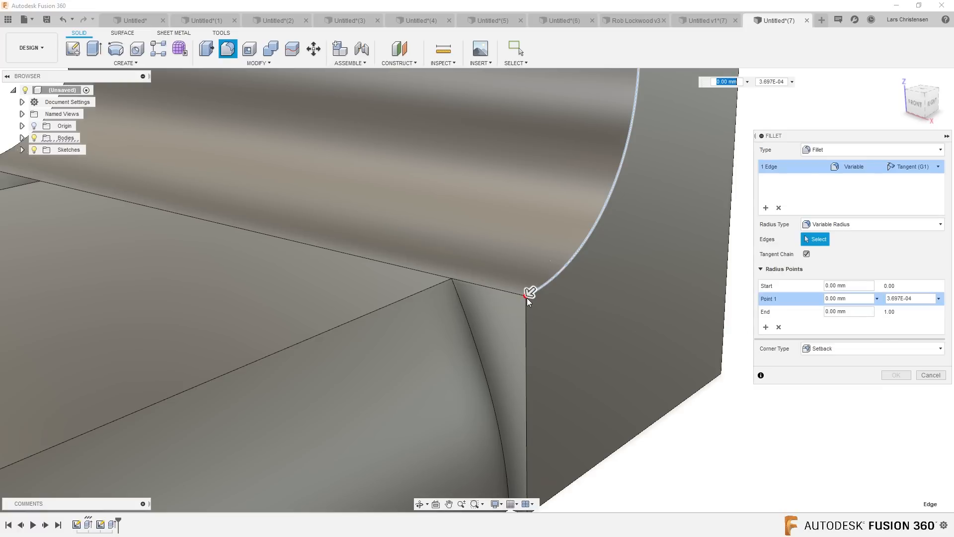
pyautogui.click(847, 298)
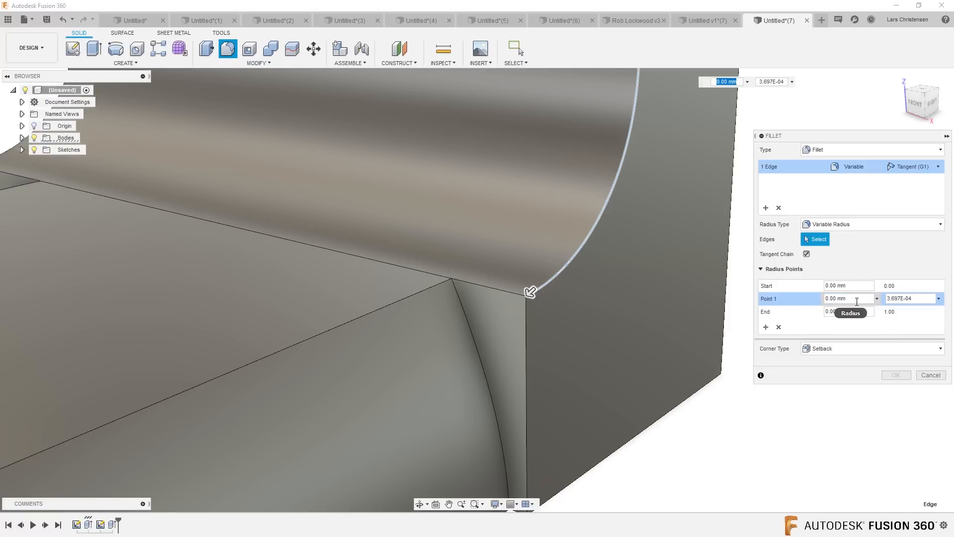
pyautogui.write('5')
pyautogui.click(849, 286)
pyautogui.write('41.5')
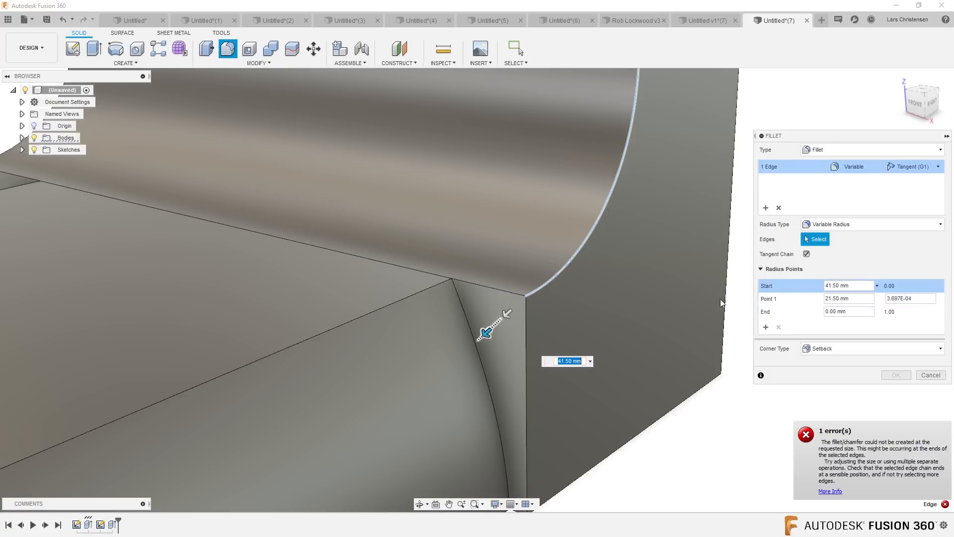
pyautogui.click(848, 311)
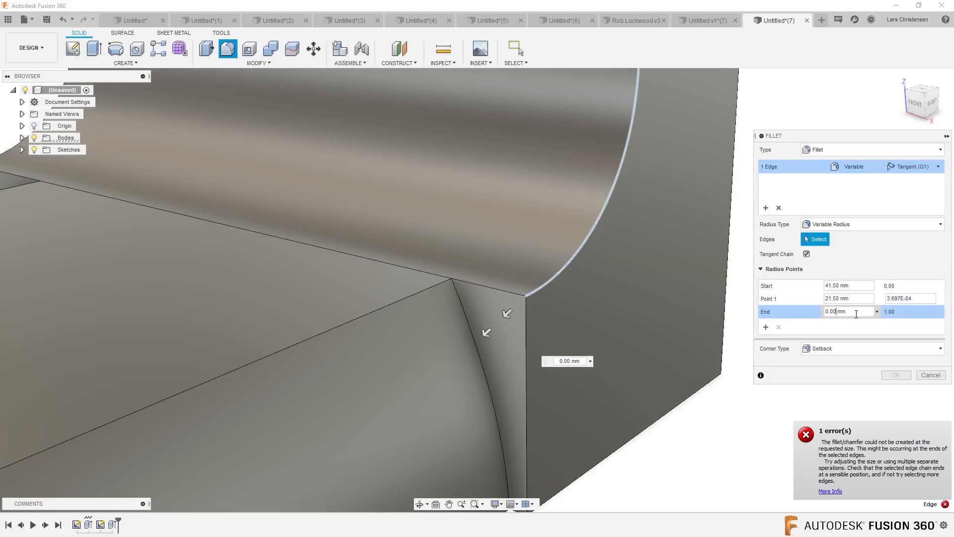
pyautogui.write('10')
pyautogui.click(848, 298)
pyautogui.write('2')
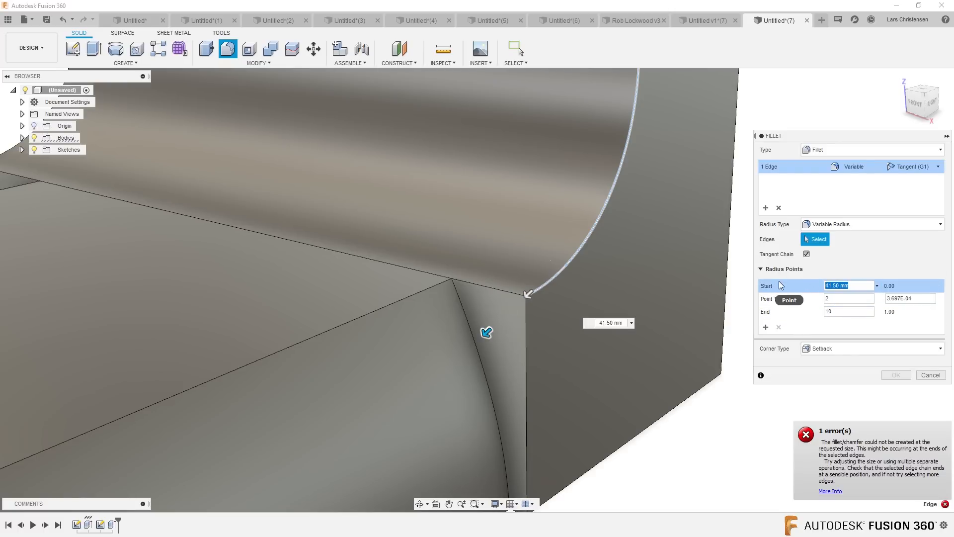
pyautogui.write('3')
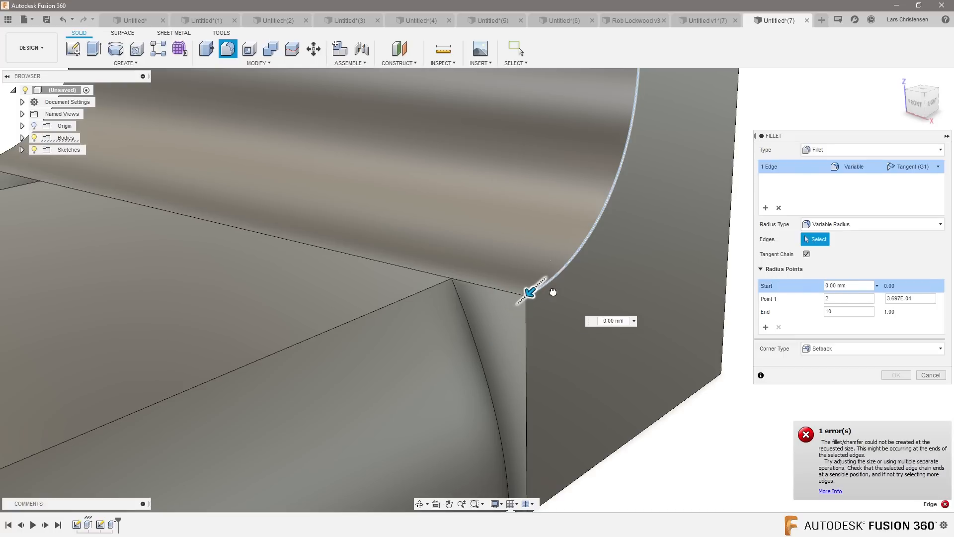
pyautogui.moveTo(536, 286); pyautogui.dragTo(518, 303)
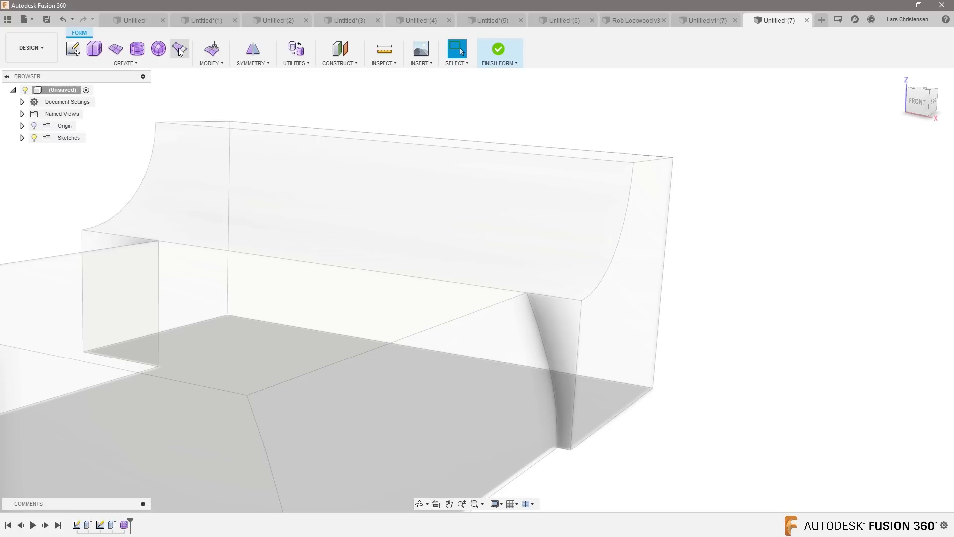
pyautogui.moveTo(119, 121)
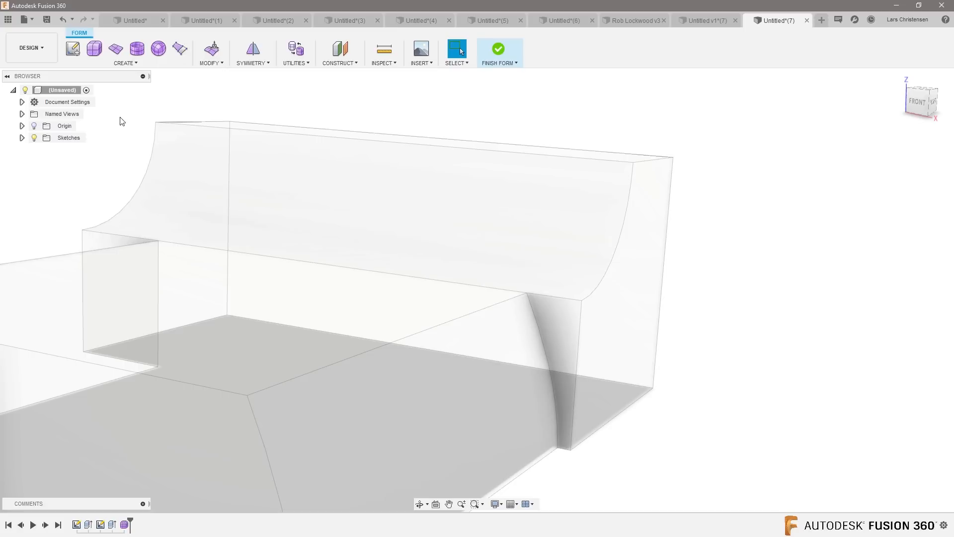
pyautogui.moveTo(115, 49)
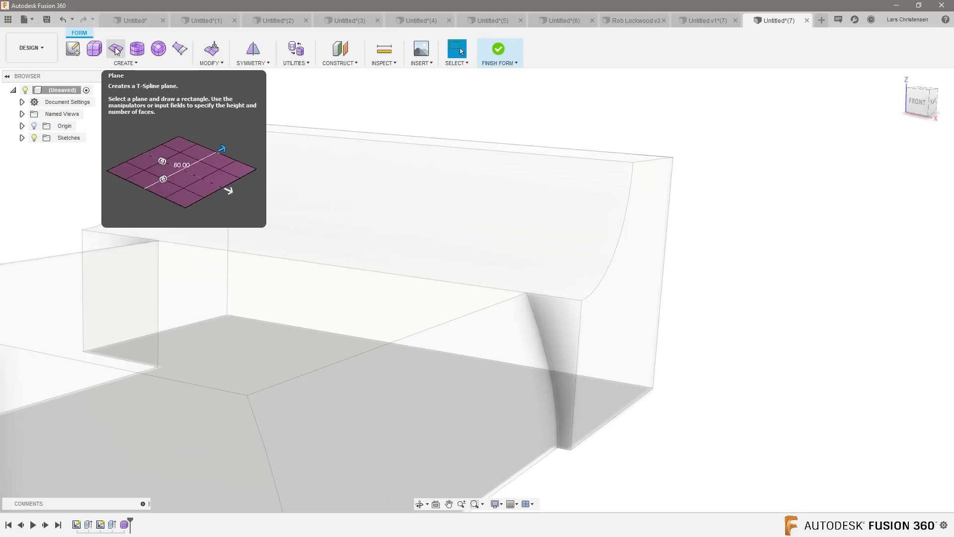
# Begin creating a small T-spline plane at the block's corner.
pyautogui.click(115, 49)
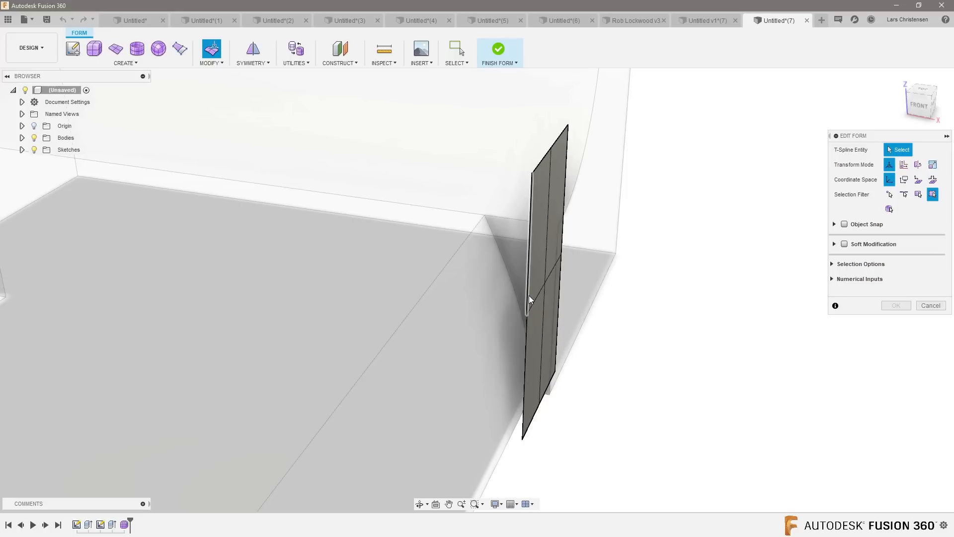
# Select the plane's vertical edges and bend them into a curve, adjusting the top edges.
pyautogui.click(529, 298)
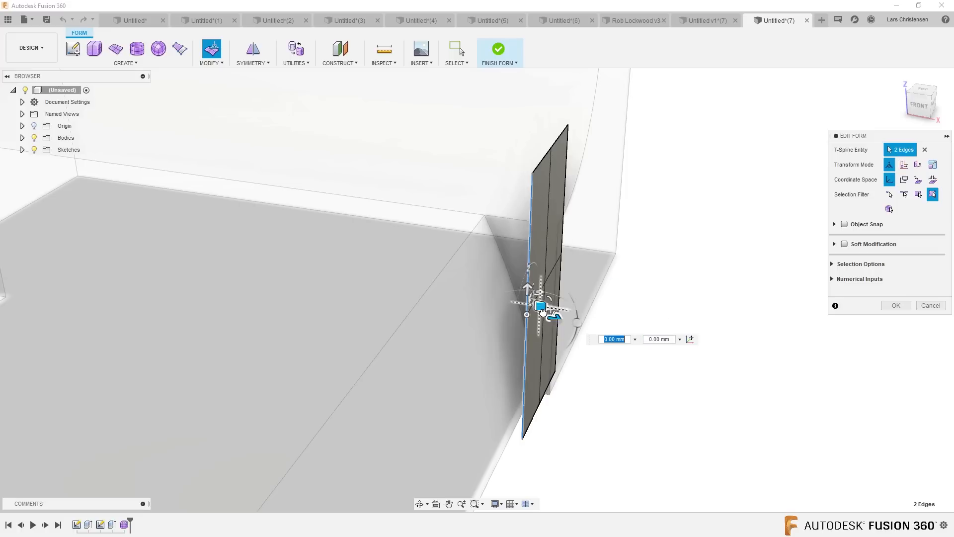
pyautogui.moveTo(540, 307); pyautogui.dragTo(504, 287)
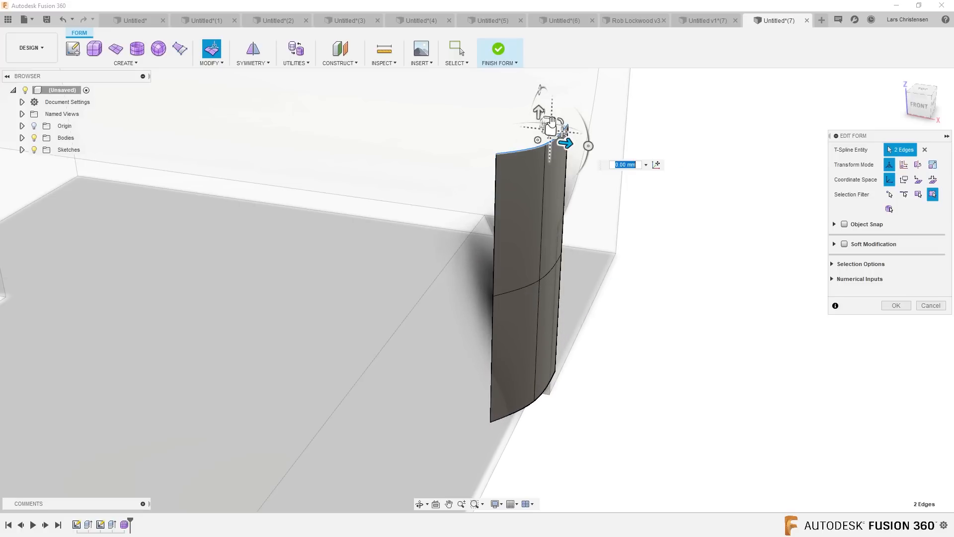
pyautogui.moveTo(550, 128); pyautogui.dragTo(502, 97)
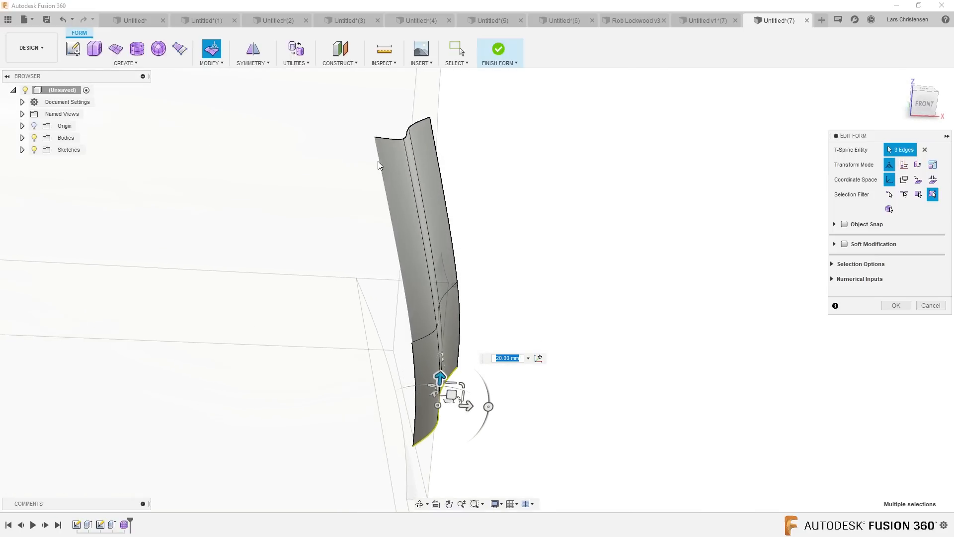
# Pull the top corner vertex to twist the surface and reposition a middle vertex.
pyautogui.click(385, 134)
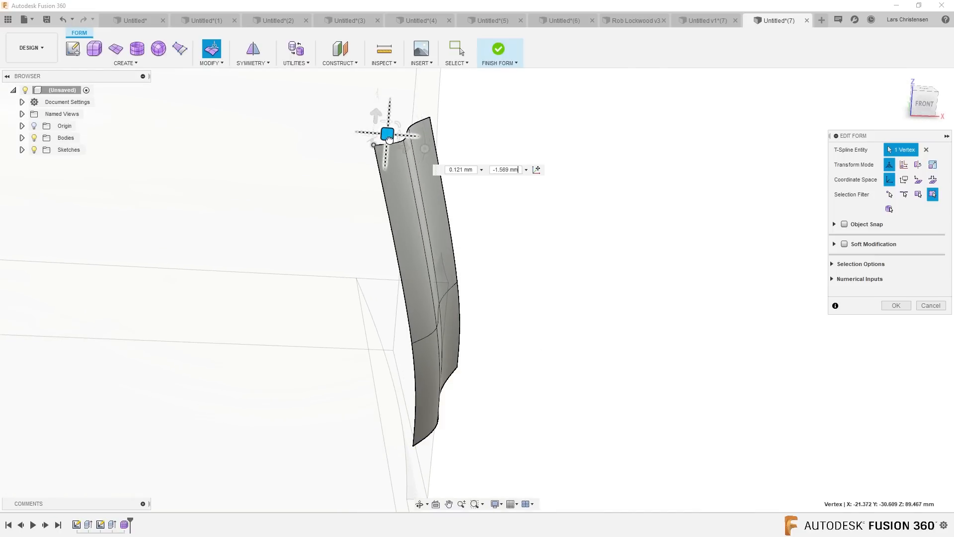
pyautogui.moveTo(388, 134); pyautogui.dragTo(403, 158)
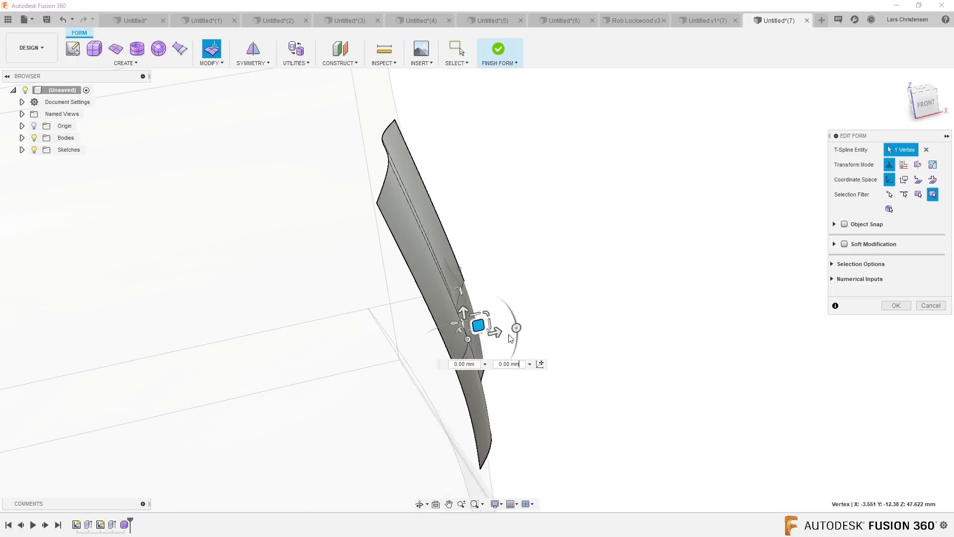
pyautogui.moveTo(477, 326); pyautogui.dragTo(439, 335)
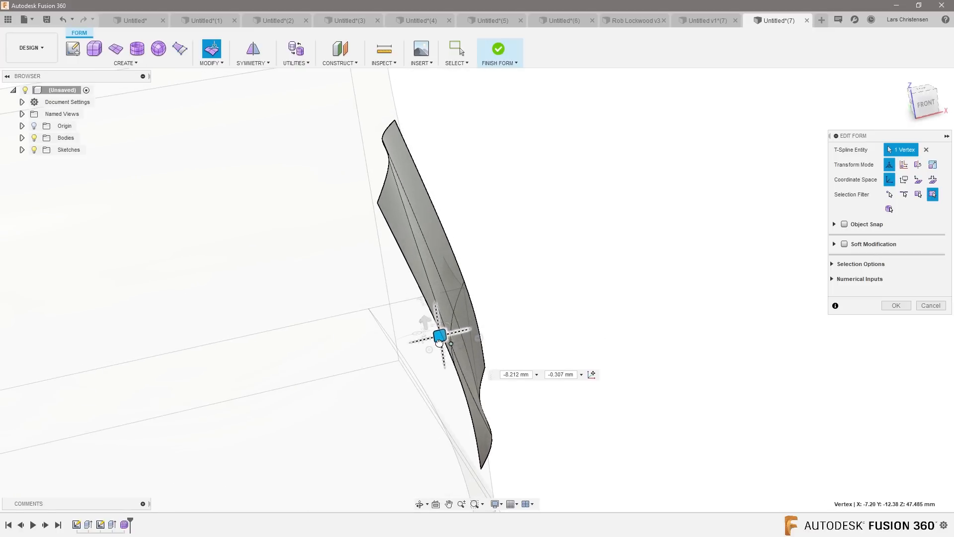
pyautogui.moveTo(439, 333); pyautogui.dragTo(441, 347)
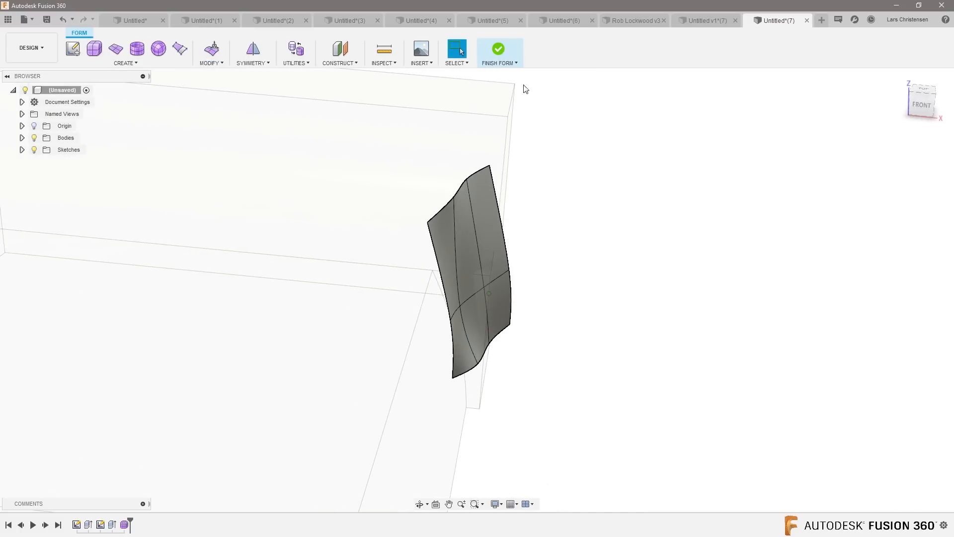
# Finish the T-spline form and expand the Bodies list.
pyautogui.click(498, 48)
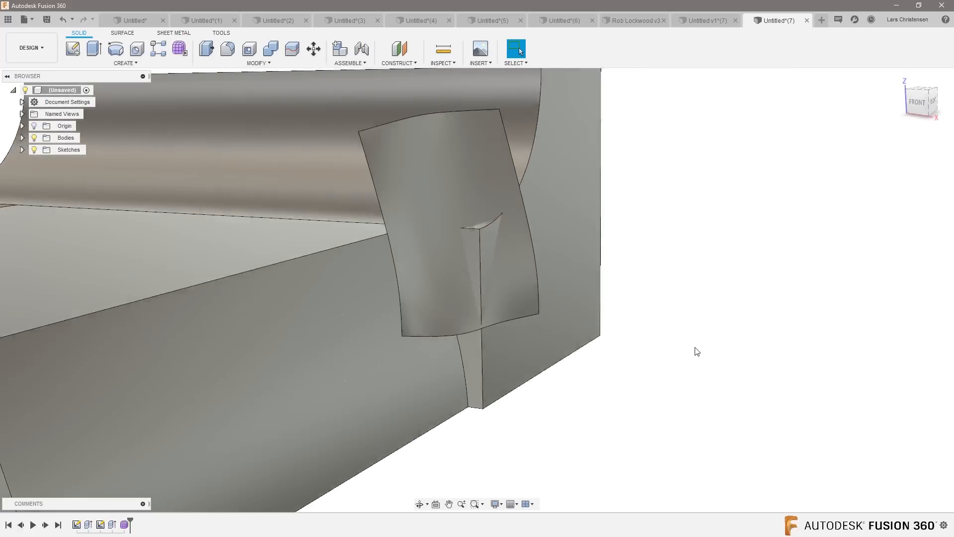
pyautogui.moveTo(697, 351); pyautogui.dragTo(710, 300)
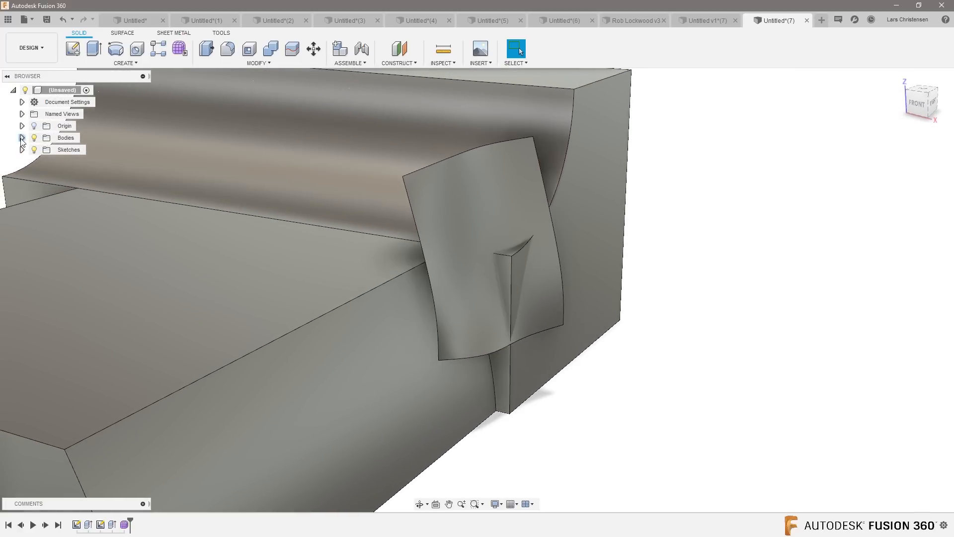
pyautogui.click(21, 138)
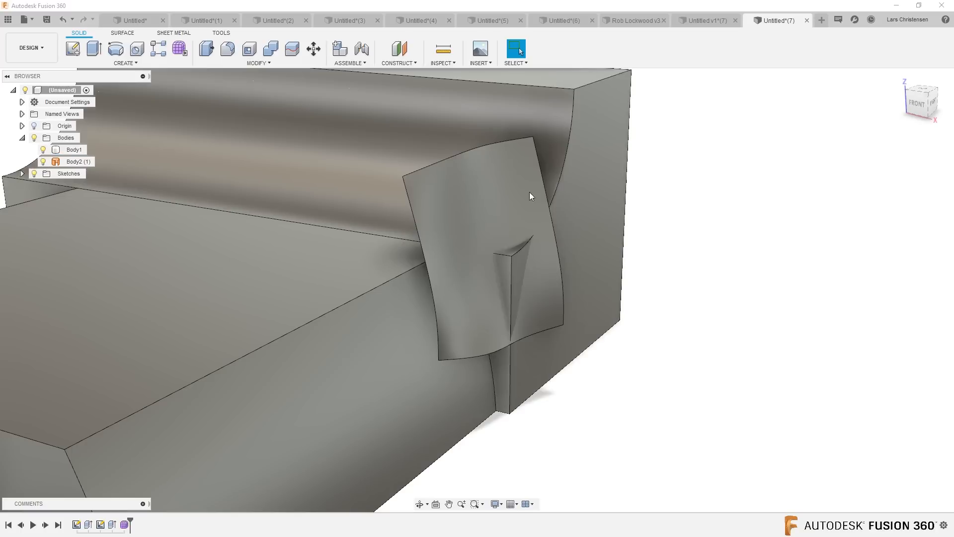
# Split Body1 using the sculpted T-spline surface as the splitting tool.
pyautogui.click(291, 50)
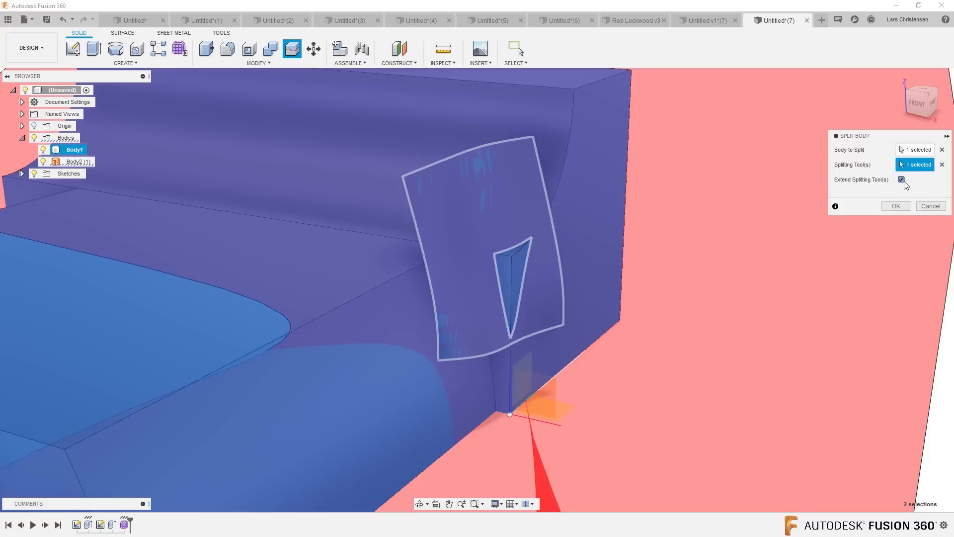
pyautogui.click(894, 206)
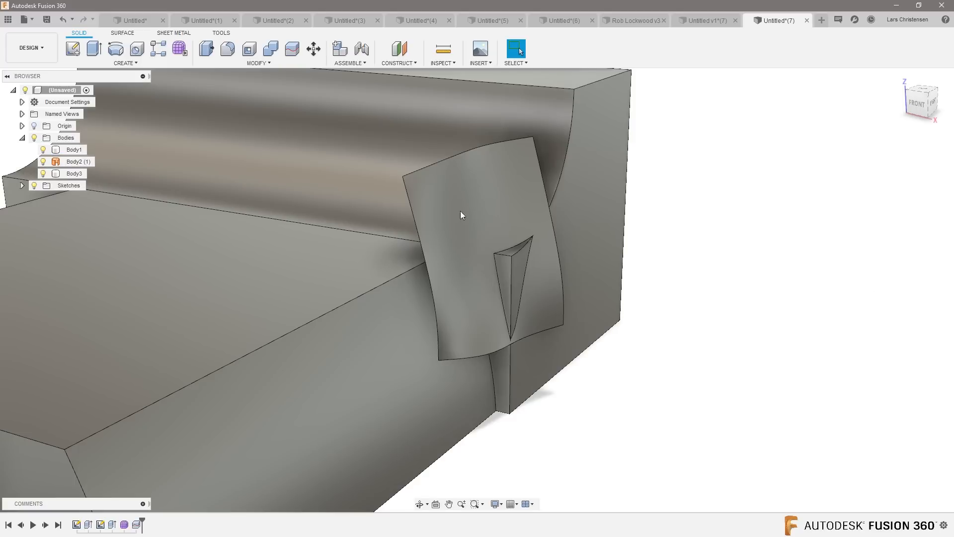
pyautogui.click(73, 149)
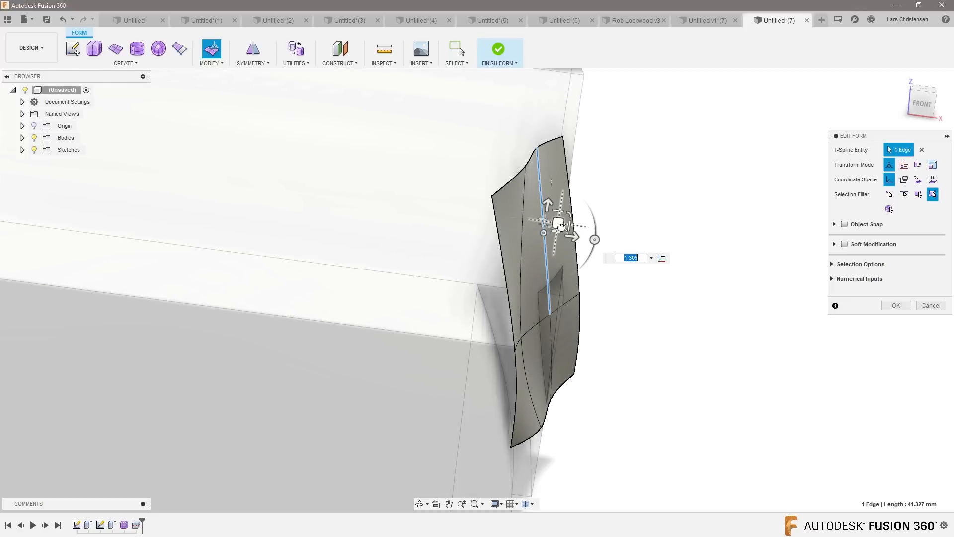
# Drag a surface edge twice to reshape the curve, then orbit to inspect the corner notch.
pyautogui.moveTo(558, 223); pyautogui.dragTo(507, 212)
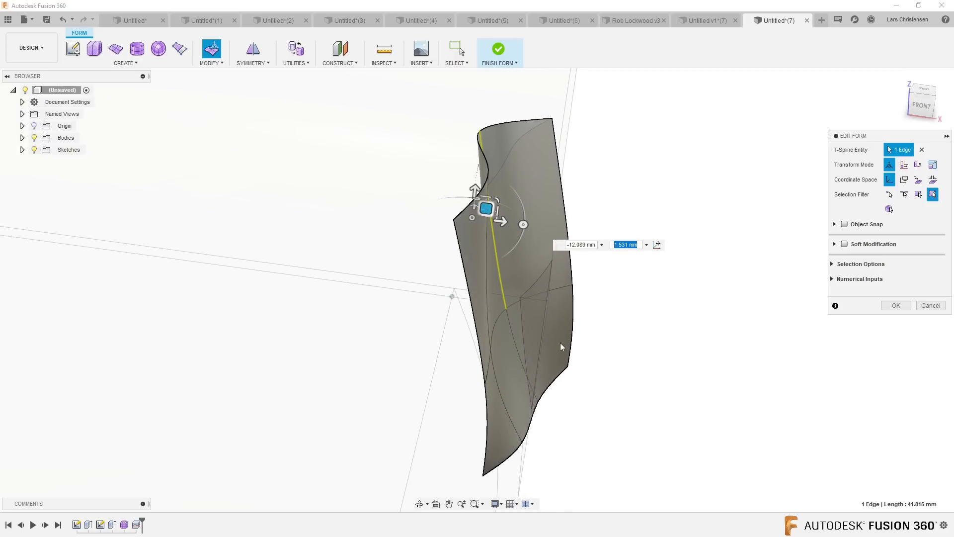
pyautogui.moveTo(487, 208); pyautogui.dragTo(477, 296)
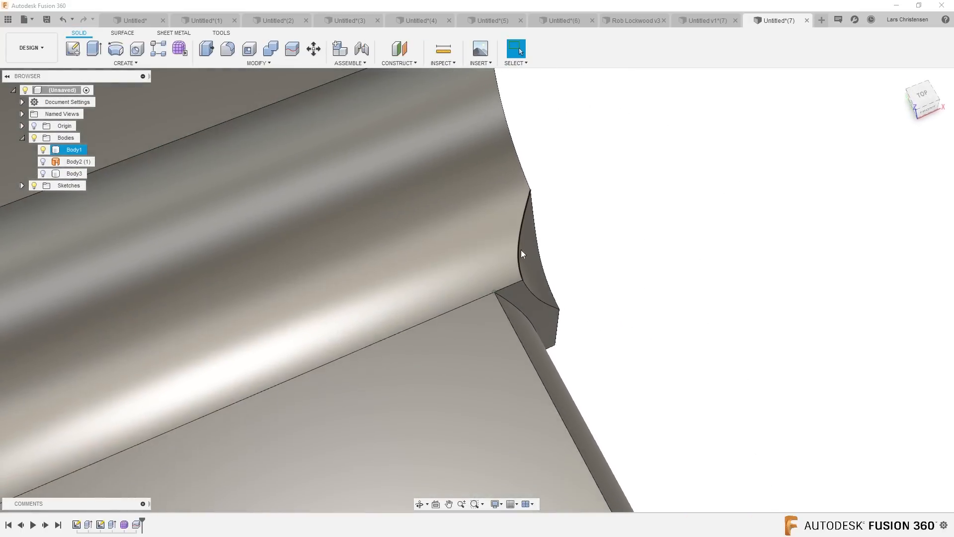
pyautogui.moveTo(521, 254); pyautogui.dragTo(555, 317)
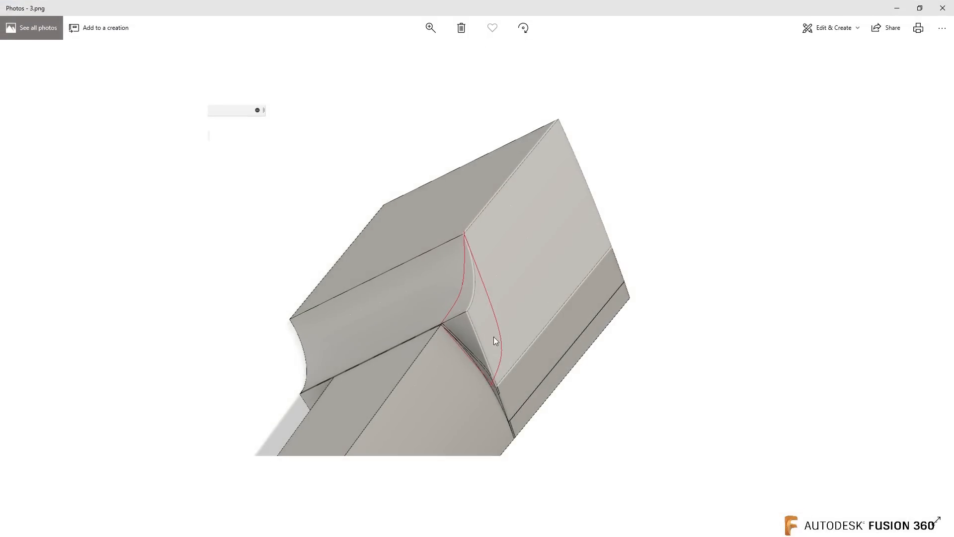
pyautogui.moveTo(483, 390)
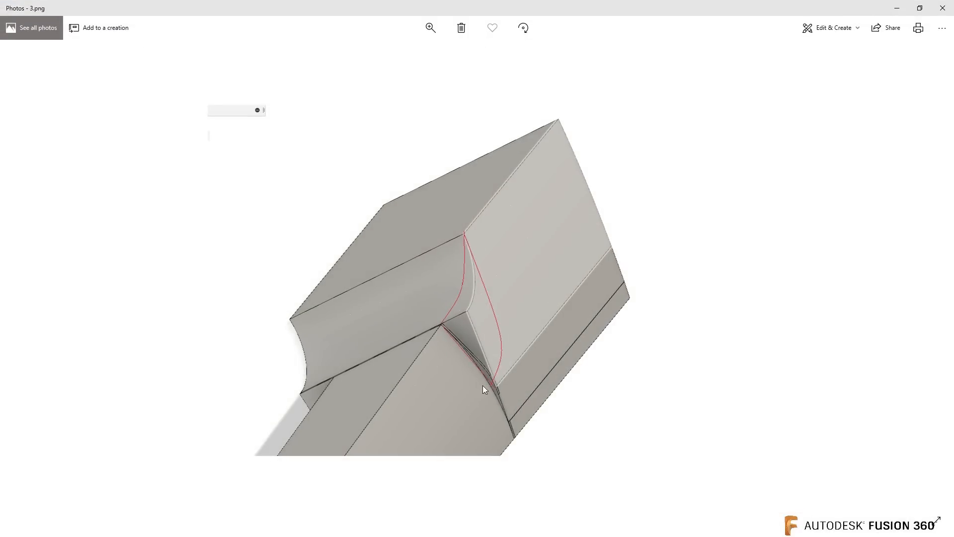